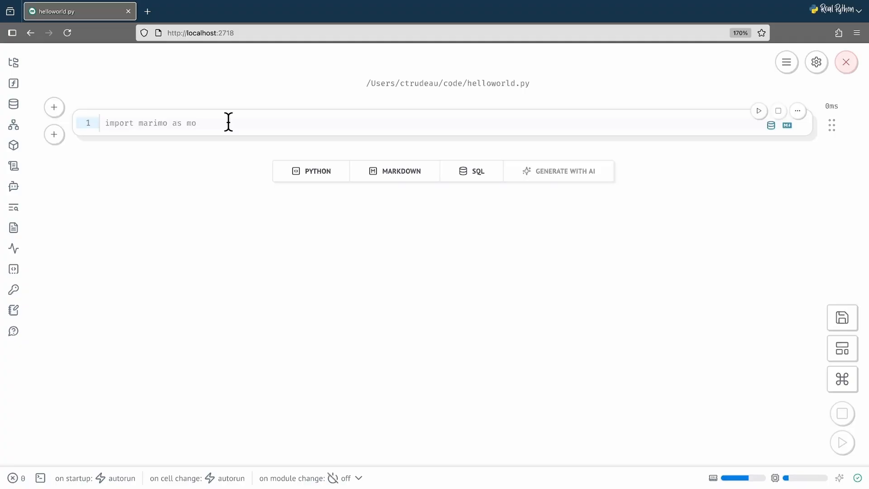
Write x = 6, y = 4 and print(x + y) in the first cell and run it, printing 10.
click(103, 123)
text(x = 6)
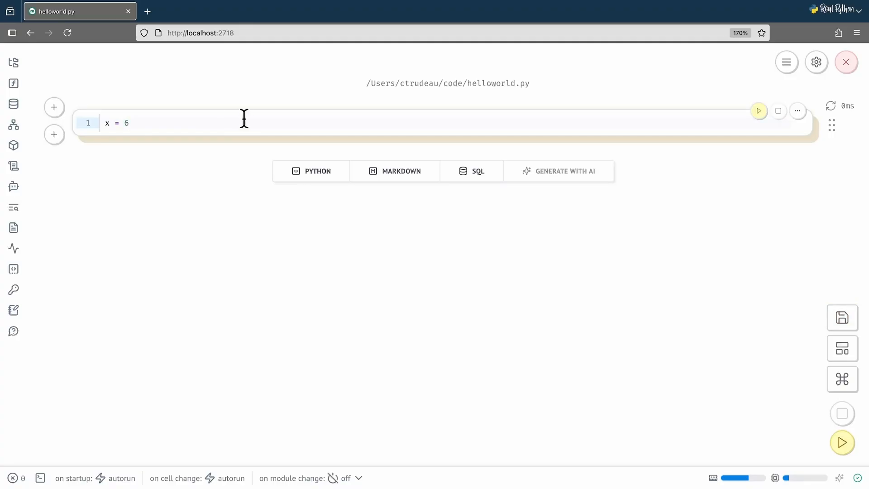
mouse_move(759, 131)
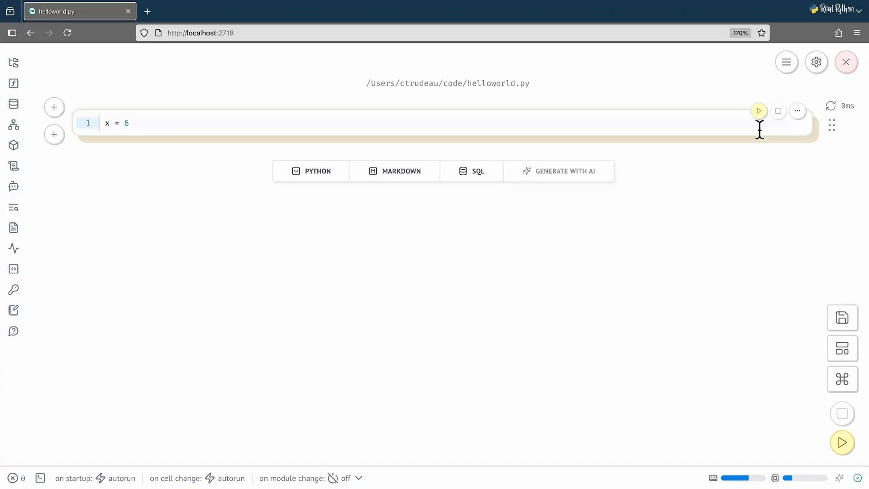
text(y = 4)
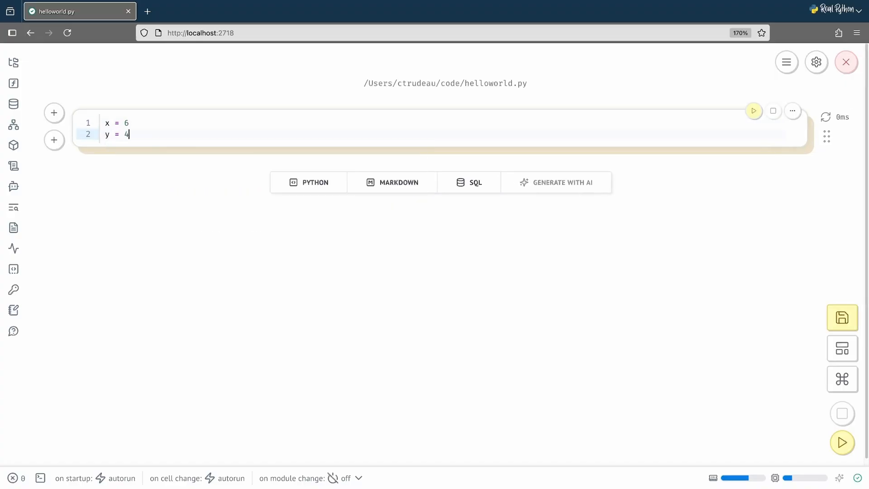
text(print)
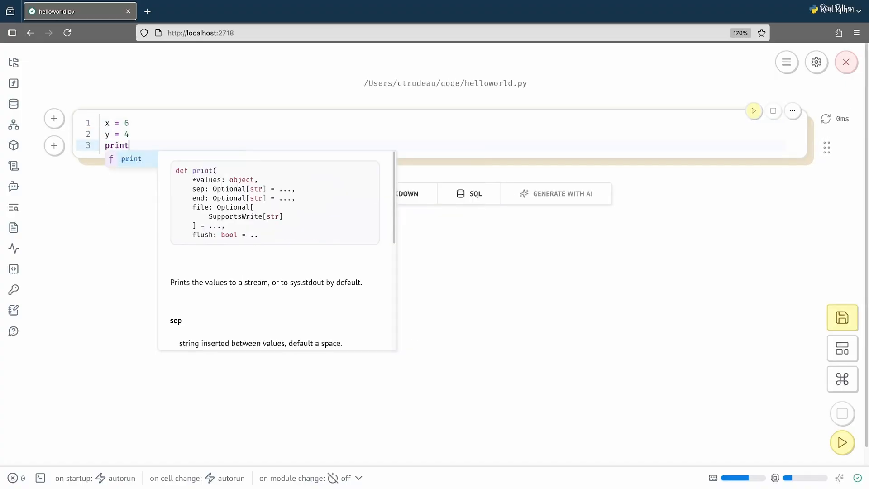
text((x + y))
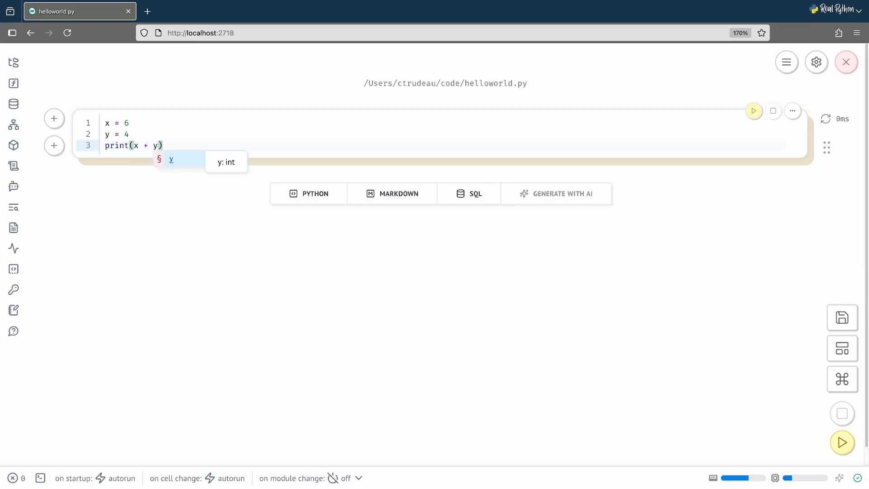
mouse_move(762, 127)
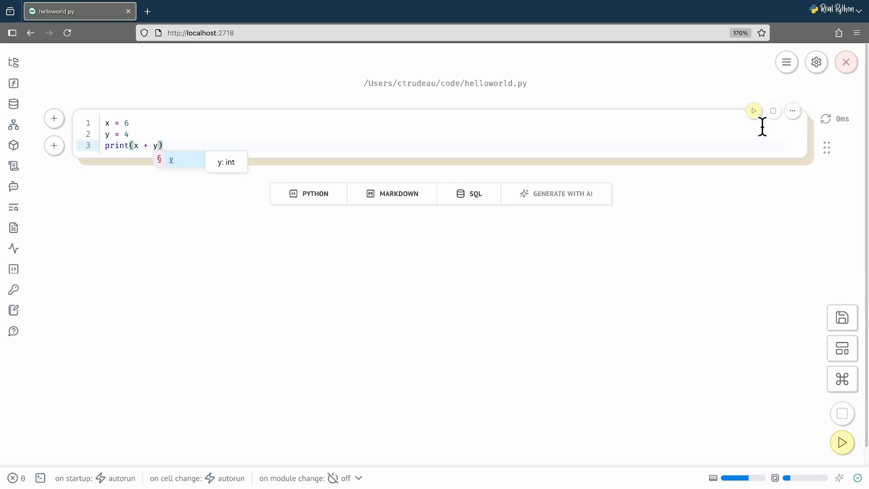
click(753, 111)
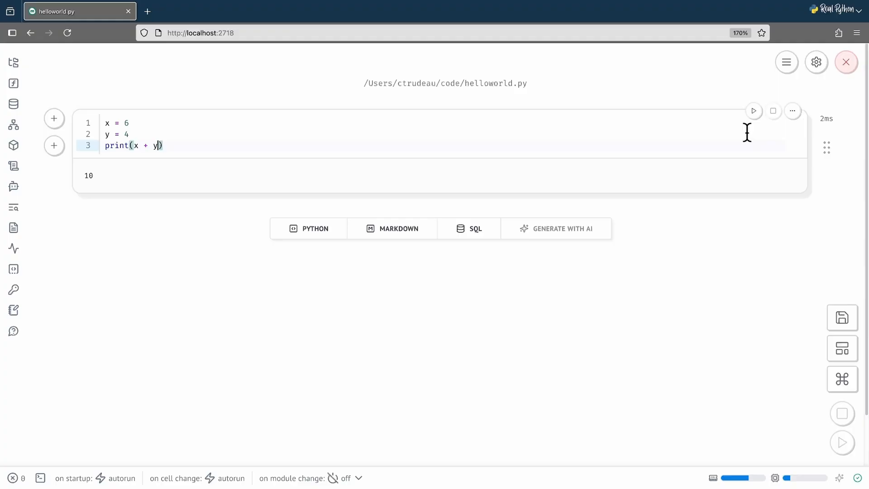
mouse_move(754, 111)
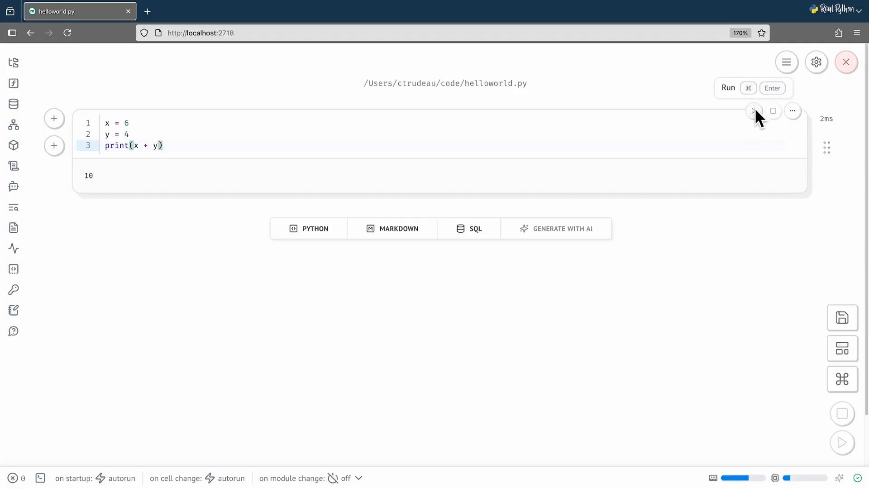
mouse_move(633, 132)
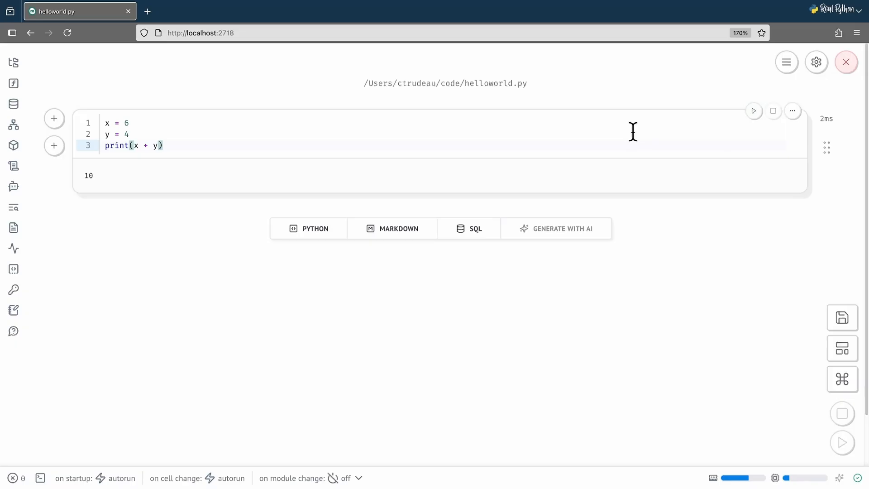
mouse_move(252, 141)
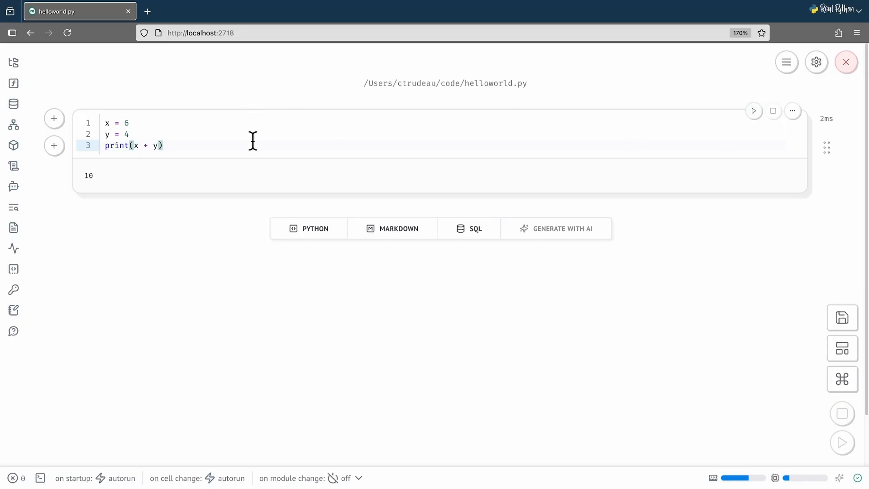
mouse_move(250, 176)
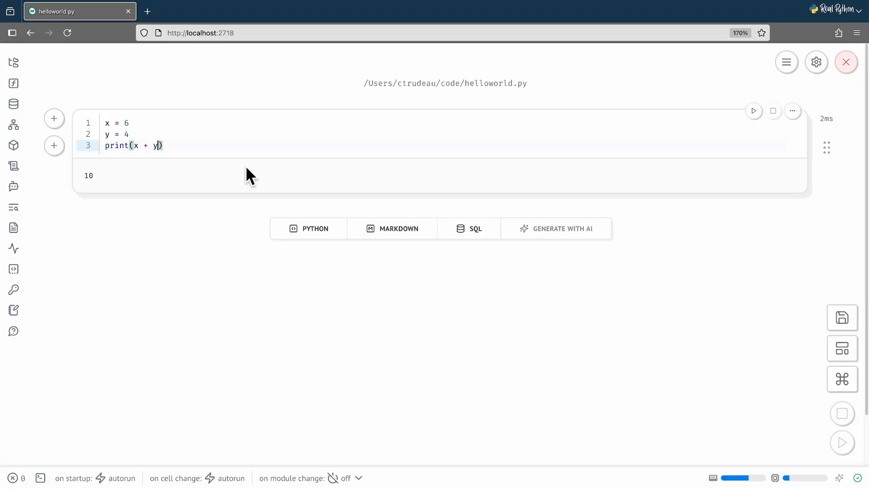
mouse_move(47, 153)
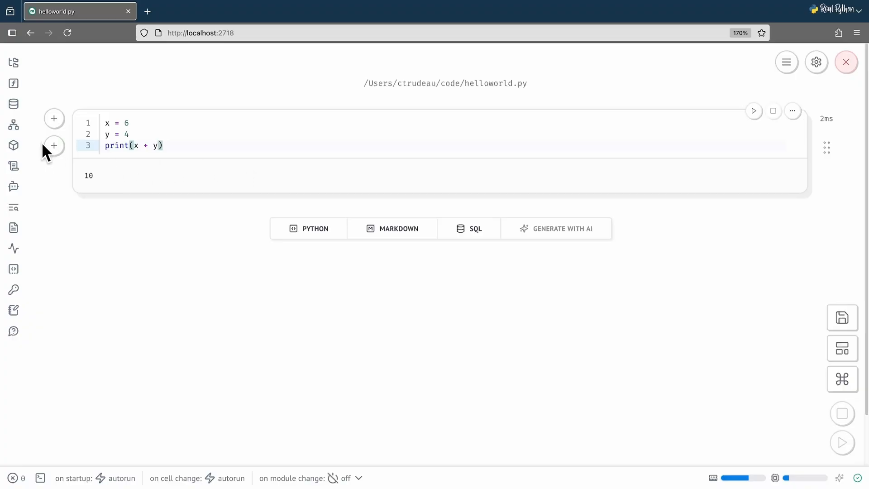
mouse_move(54, 145)
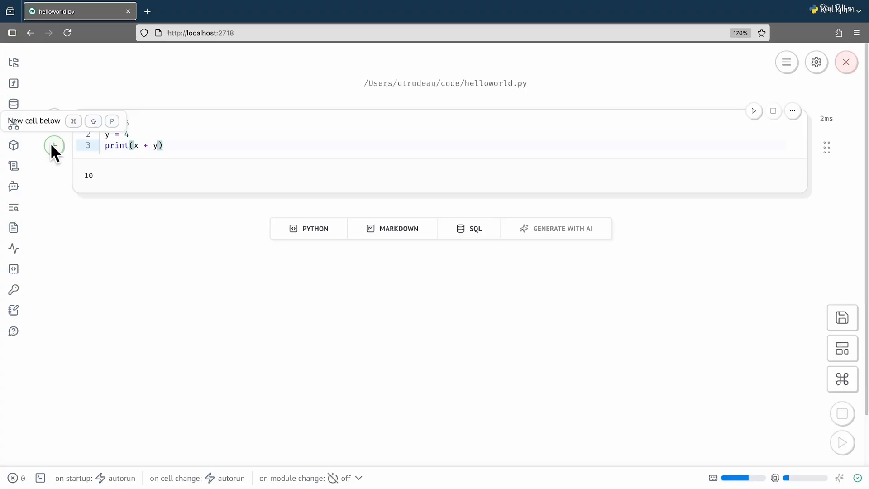
Add a new cell containing print("Hello World") and run it to show Hello World.
click(54, 146)
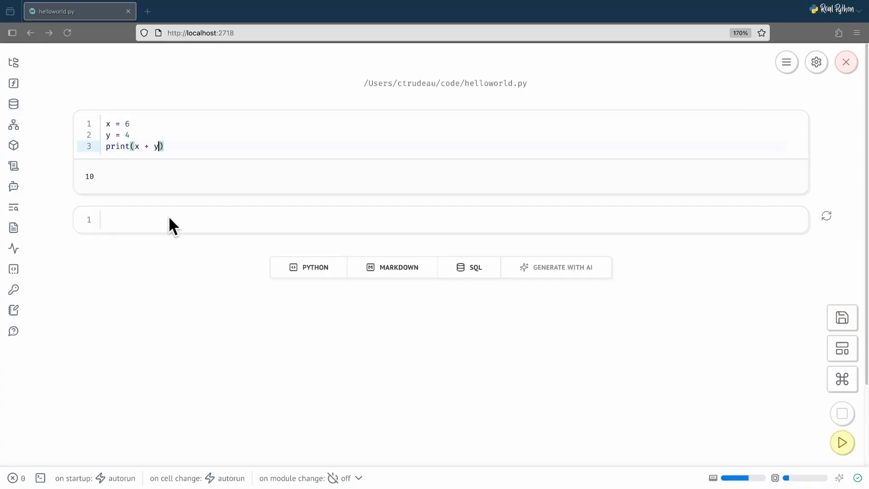
click(168, 219)
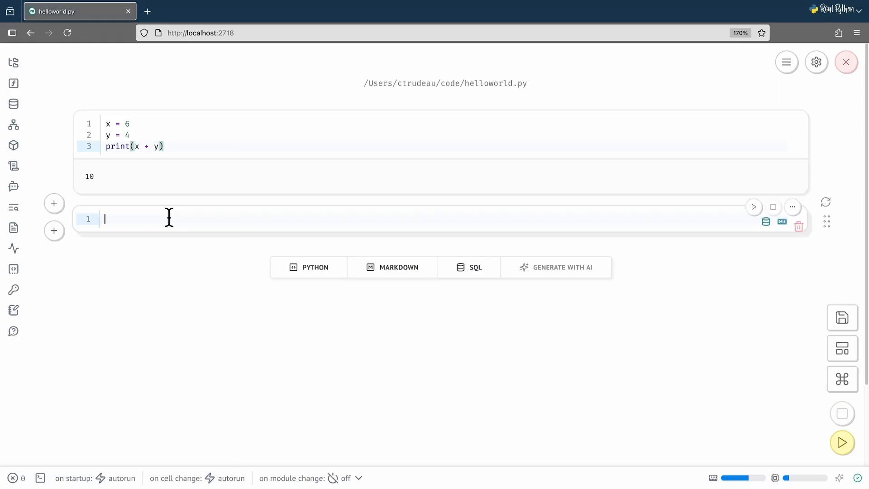
text(print("He"))
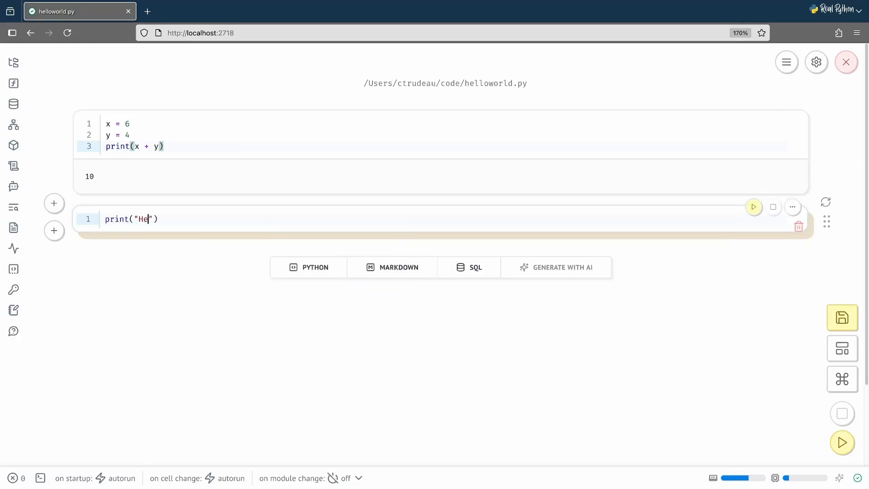
click(753, 207)
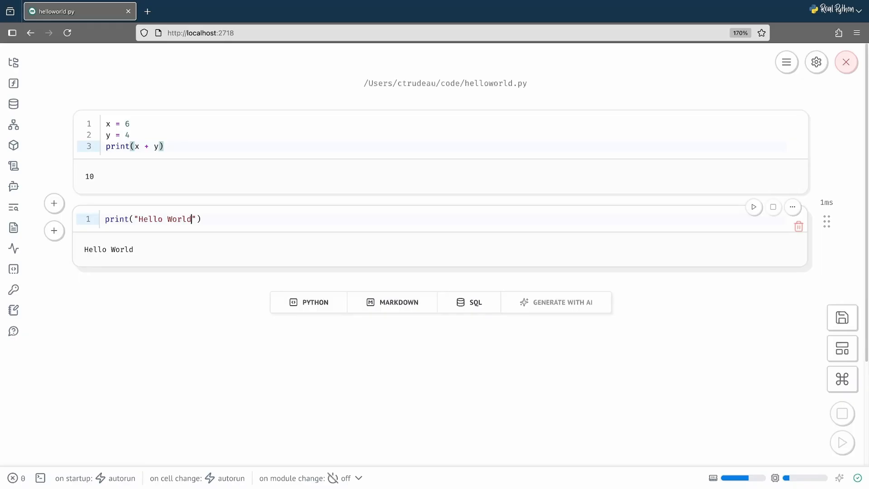
mouse_move(178, 289)
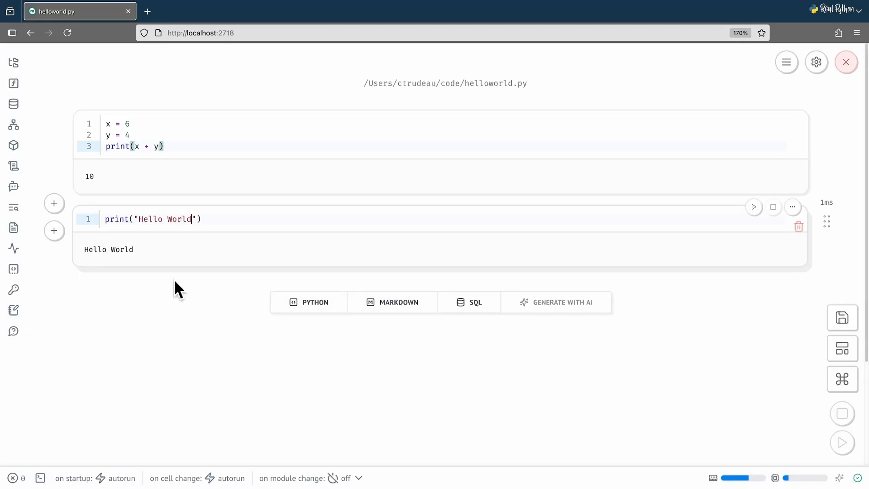
mouse_move(405, 326)
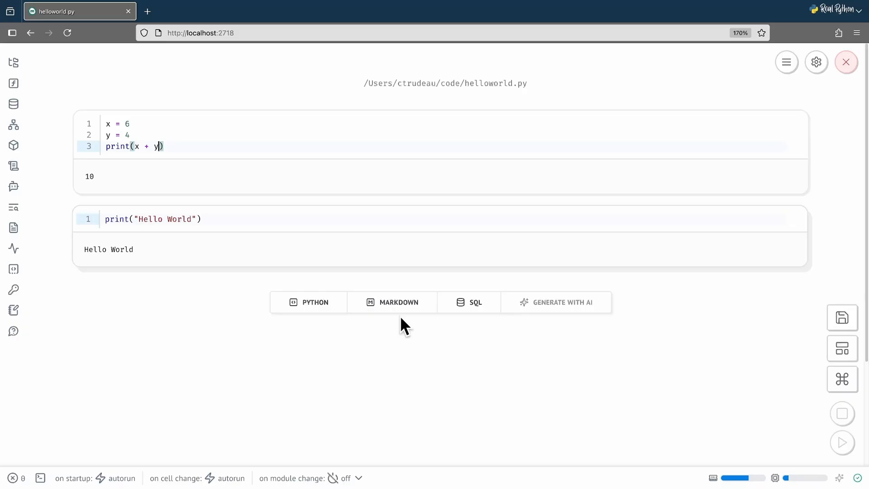
Add a markdown cell with '# Hello World!' so it renders as a large heading.
click(398, 302)
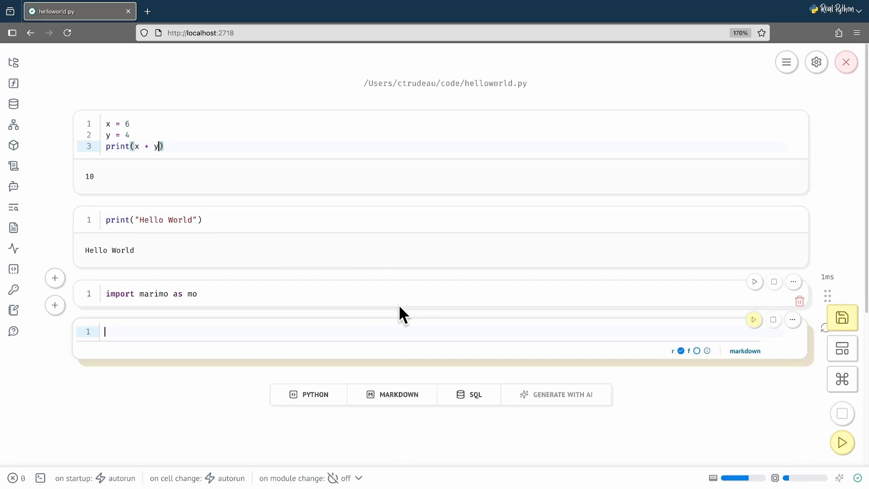
mouse_move(230, 292)
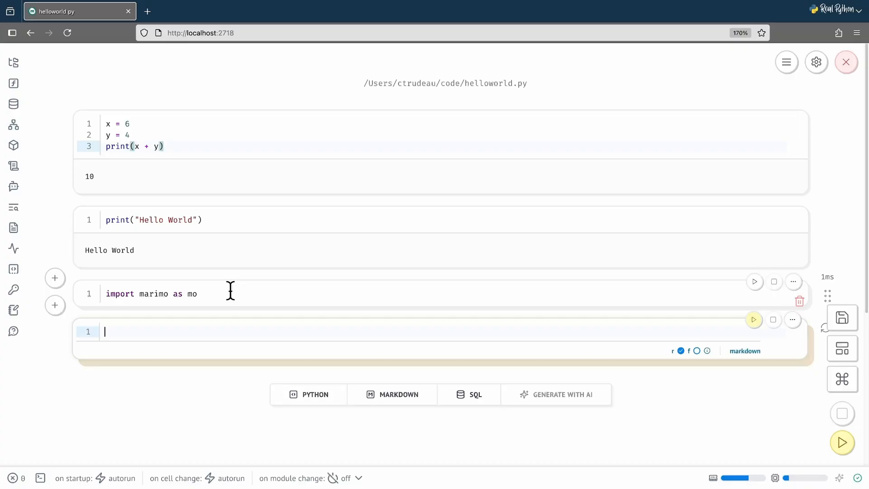
mouse_move(746, 371)
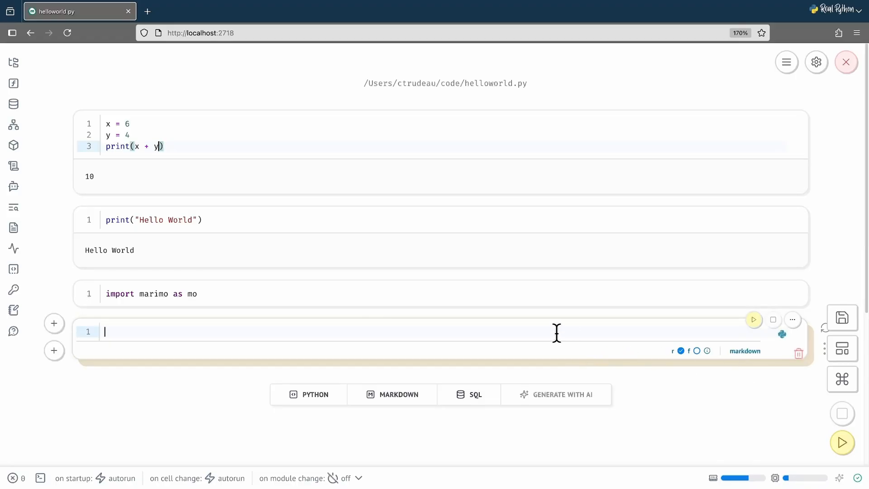
text(# H)
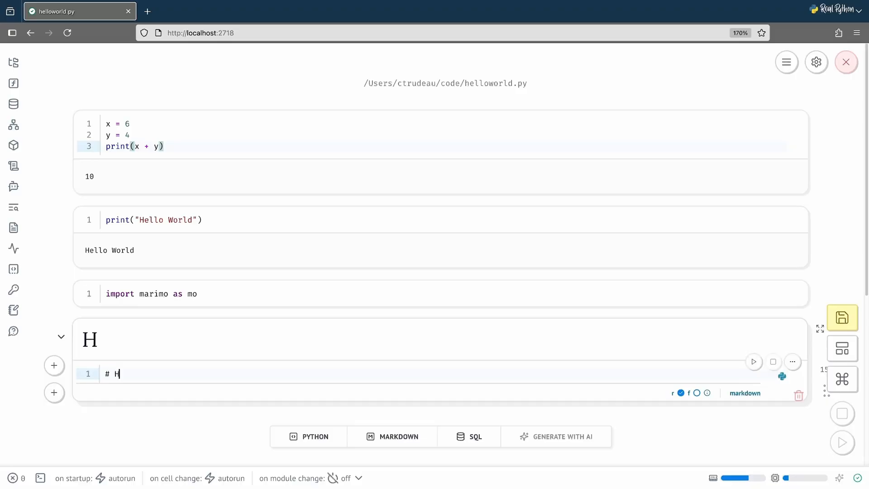
text(ello World!)
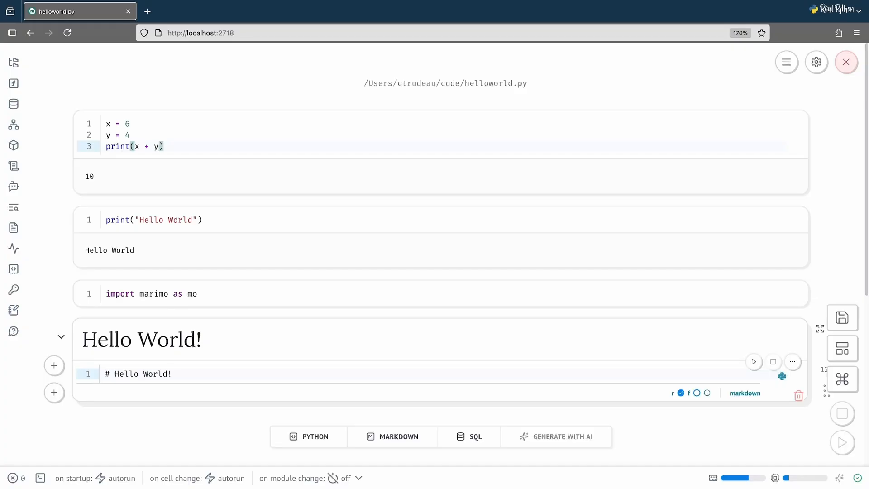
click(173, 374)
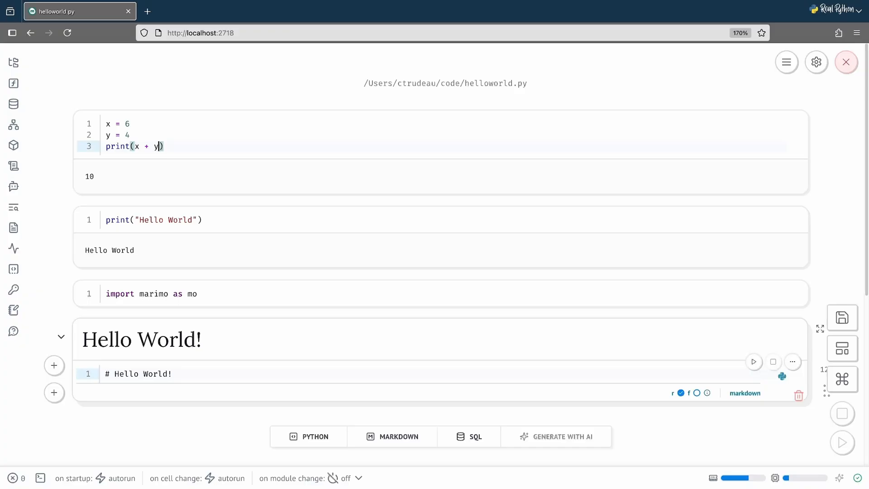
Add a cell with mo.md(f"""# Hello World {x=}""") and run it to render x=6.
scroll(down, 3)
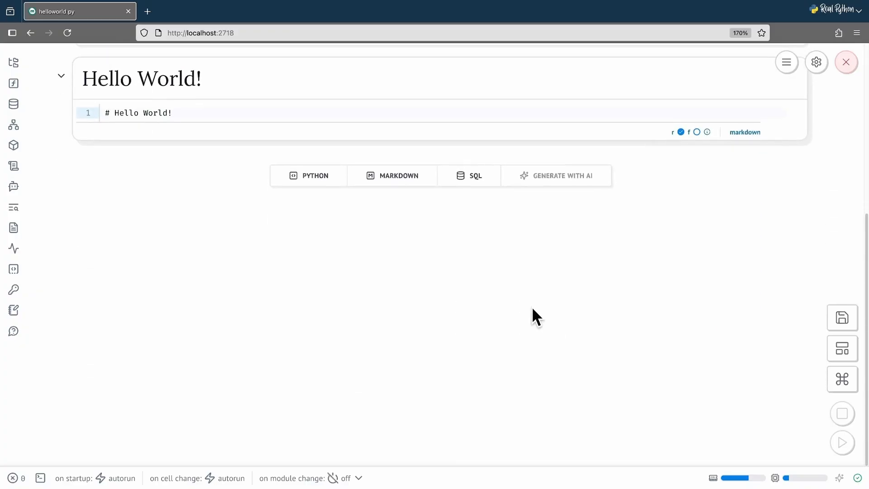
click(55, 135)
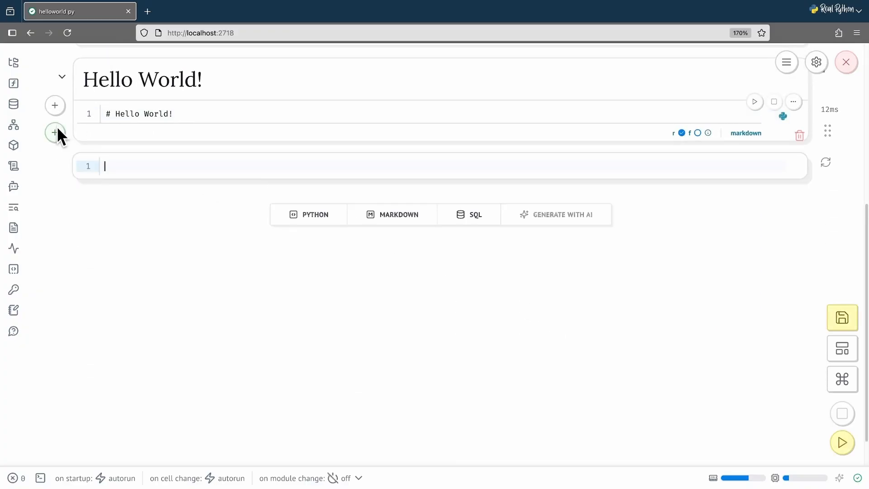
text(mo.md(f""")
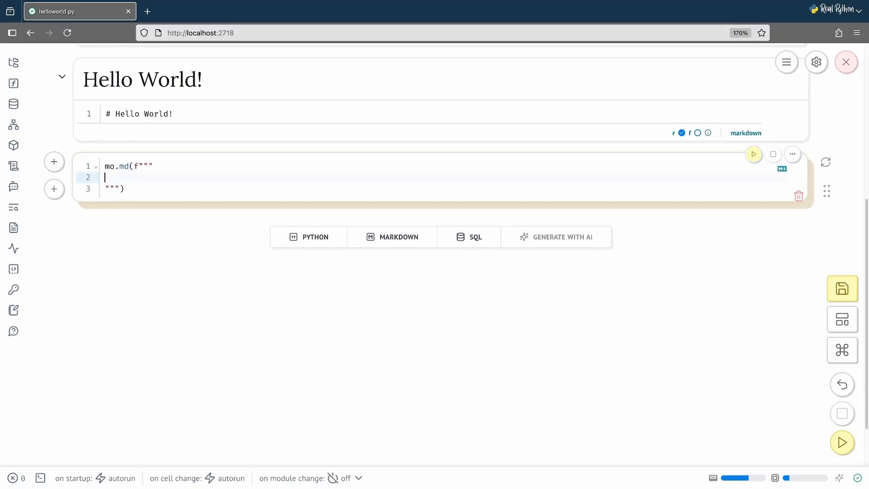
text(Hello World!)
text({)
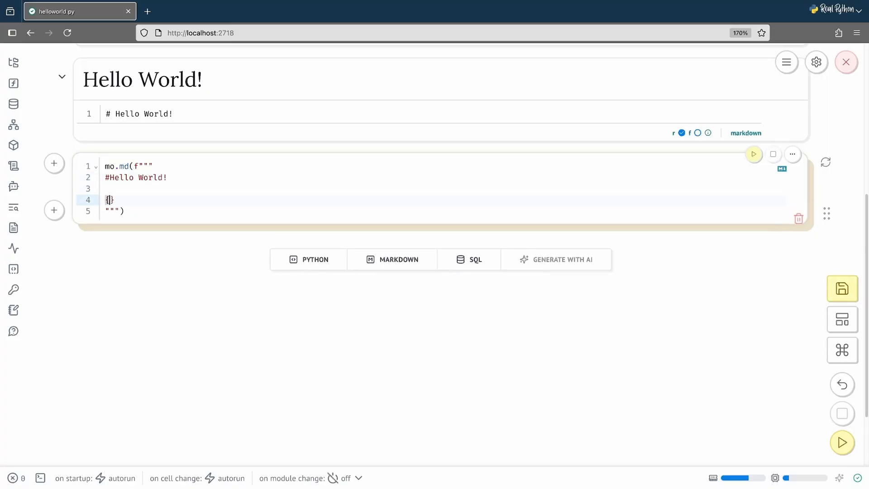
text(x=)
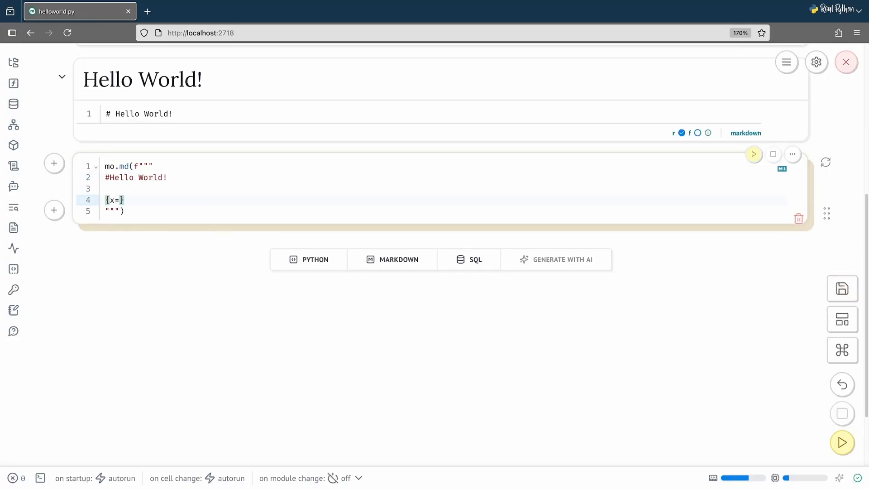
click(753, 154)
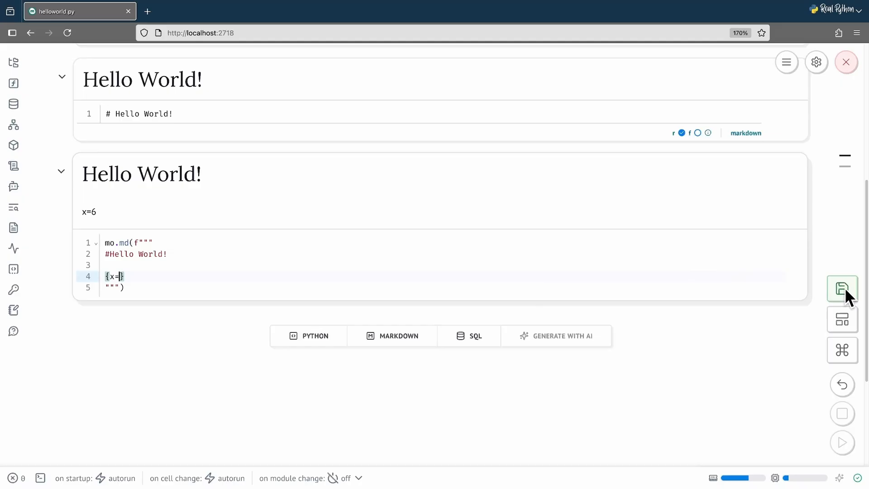
mouse_move(842, 288)
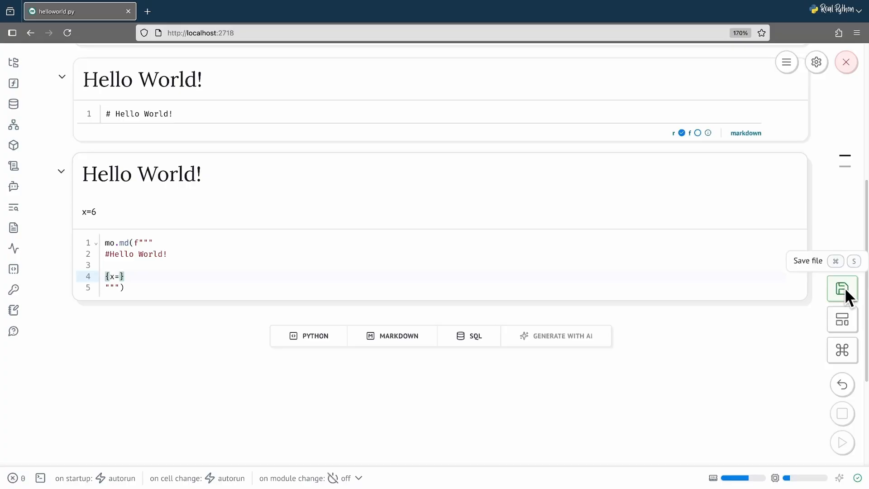
mouse_move(846, 62)
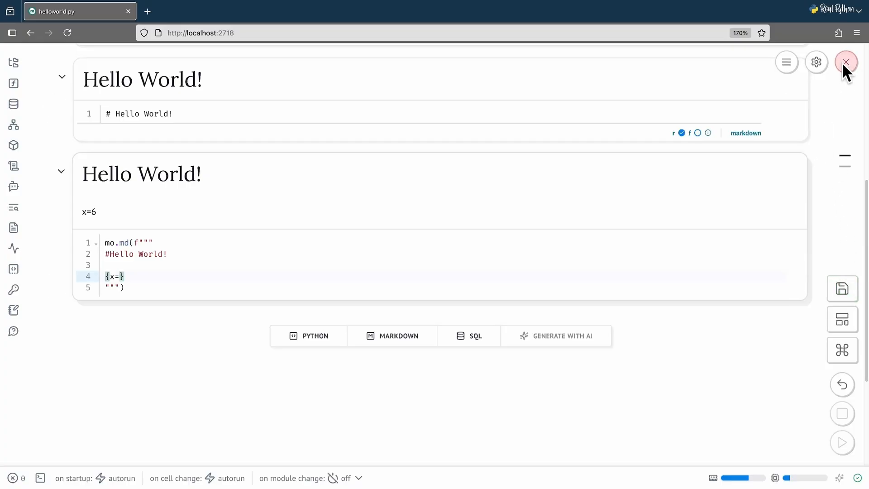
mouse_move(845, 61)
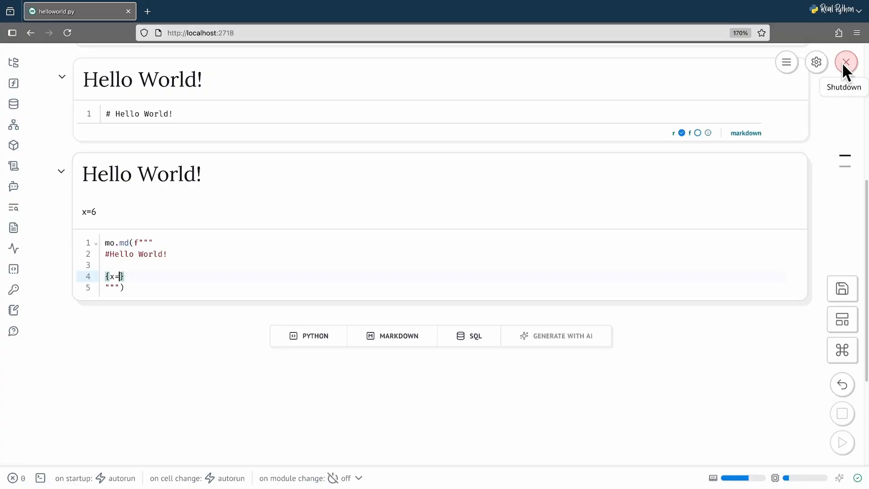
Shut down the notebook's Python kernel and confirm the Shutdown dialog.
click(845, 62)
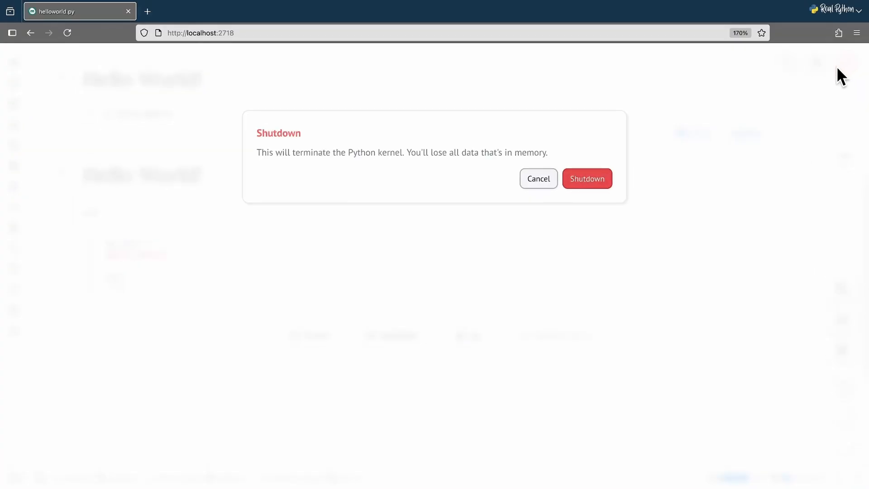
click(587, 178)
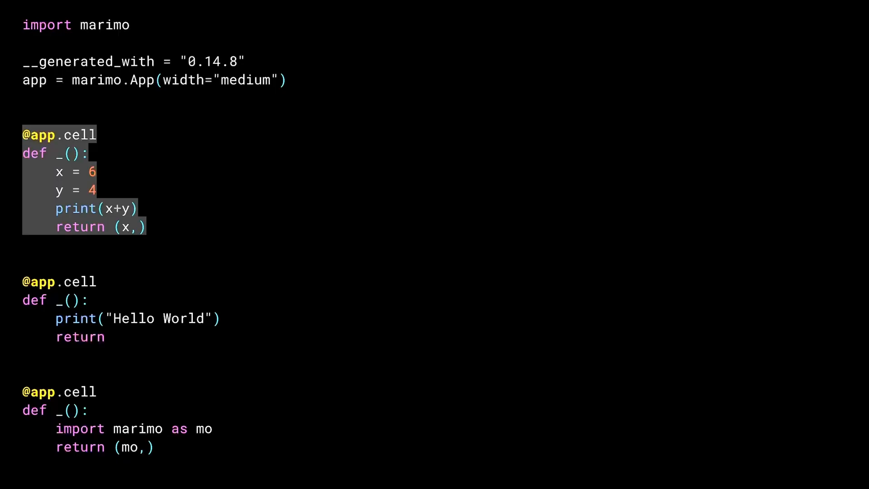
scroll(down, 3)
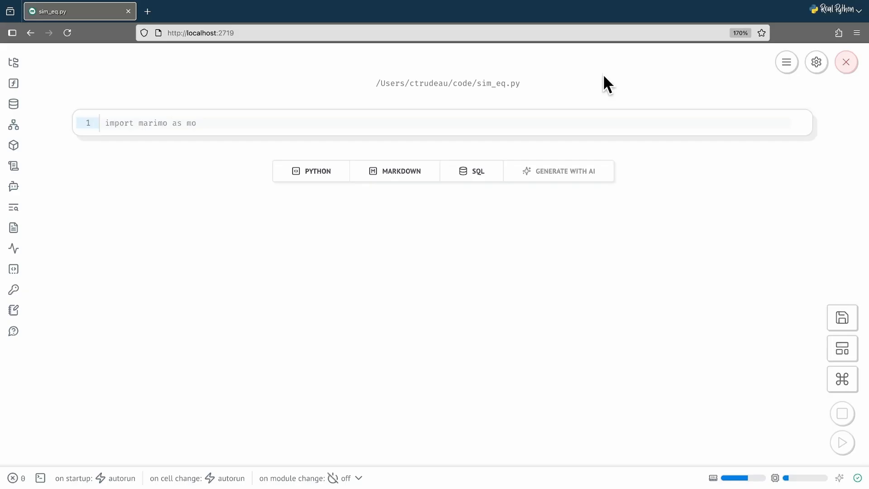
Run the import cell, then add a markdown cell: '**Problem:** Solve the following simultaneous equations using Python'.
click(105, 123)
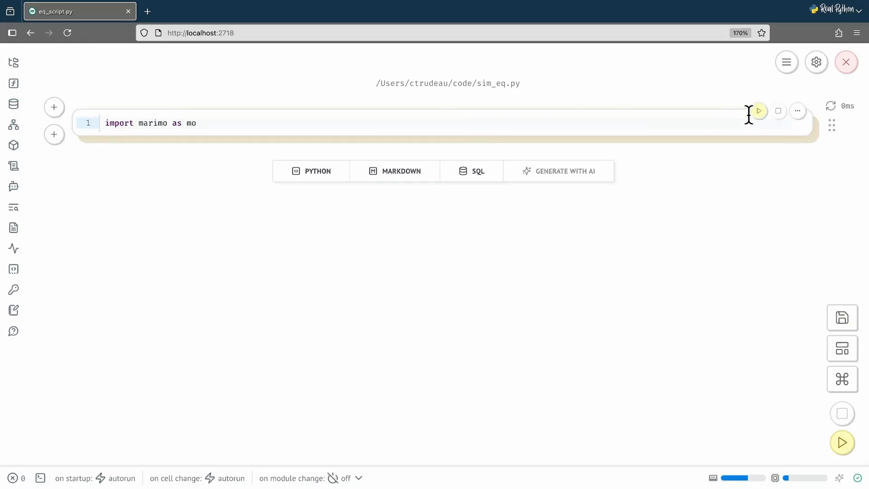
mouse_move(759, 111)
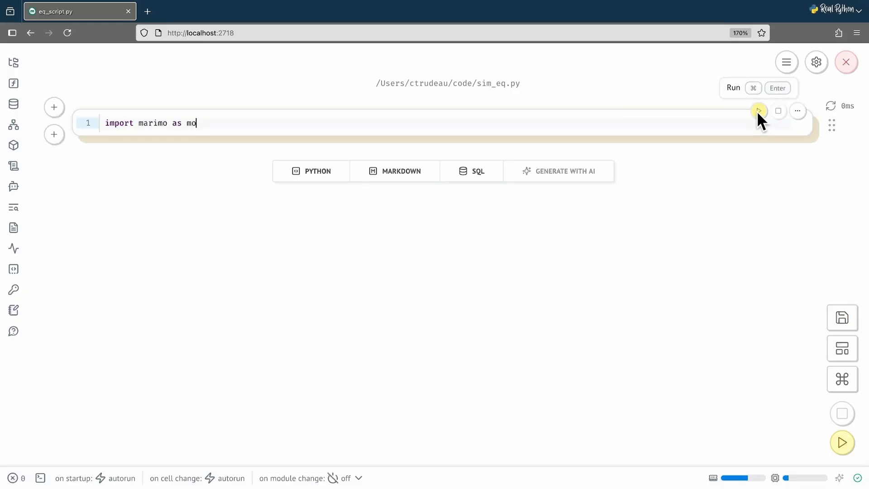
click(759, 111)
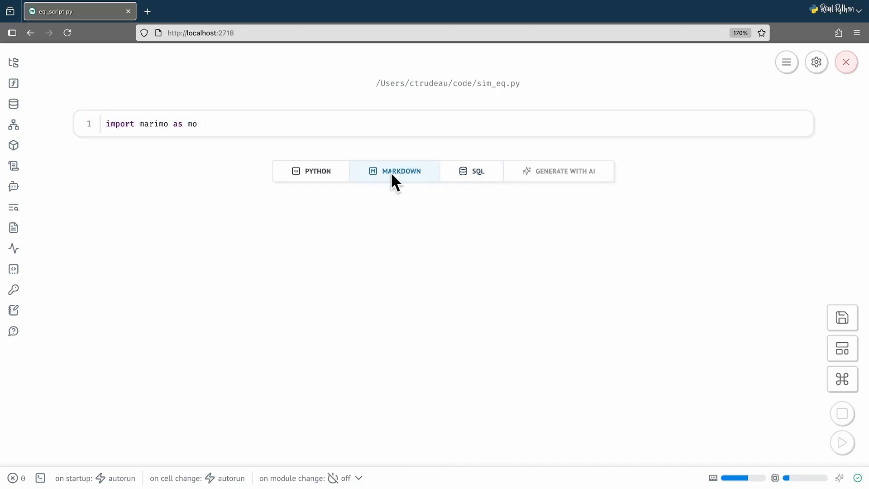
click(395, 171)
text(**Problem:**)
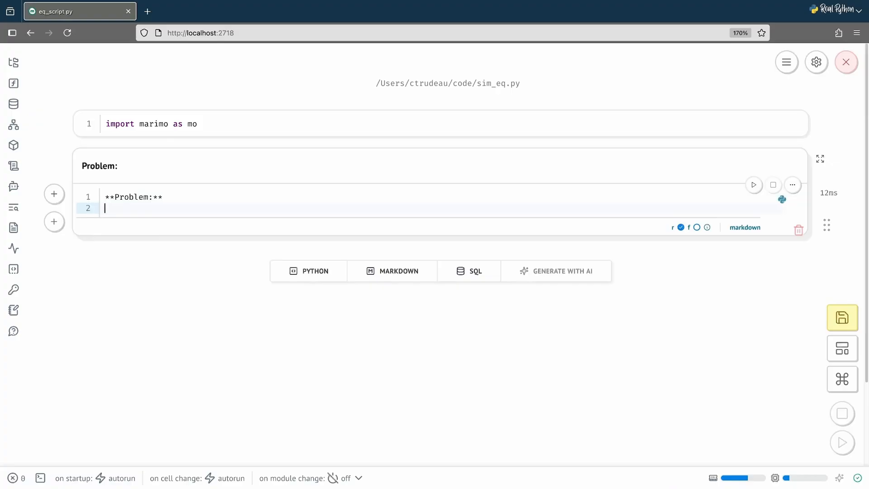
text(Solve the fo)
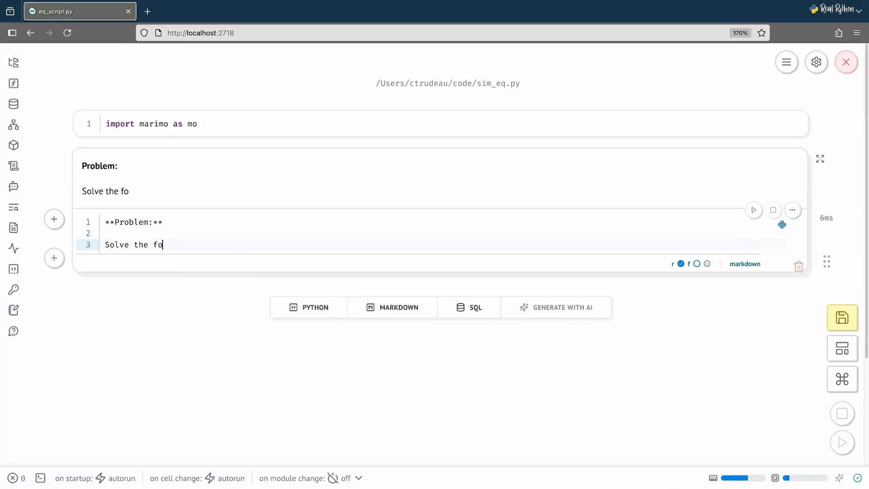
text(llowing simult)
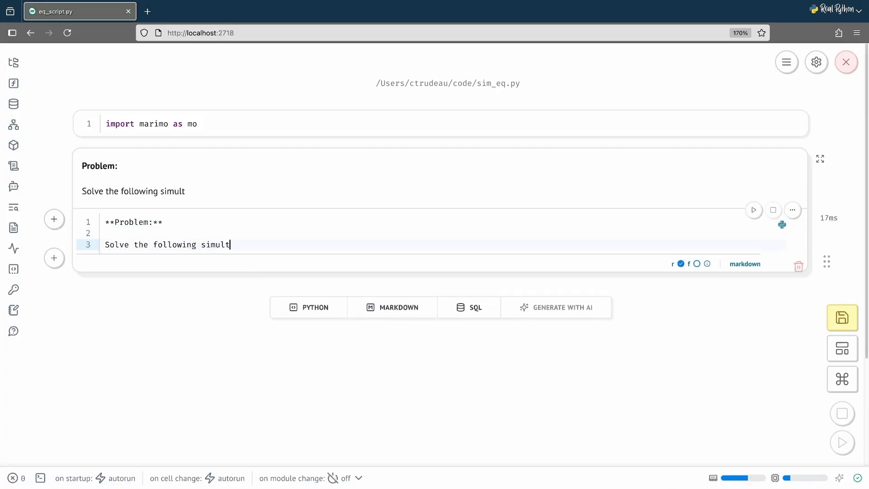
text(aneous equation)
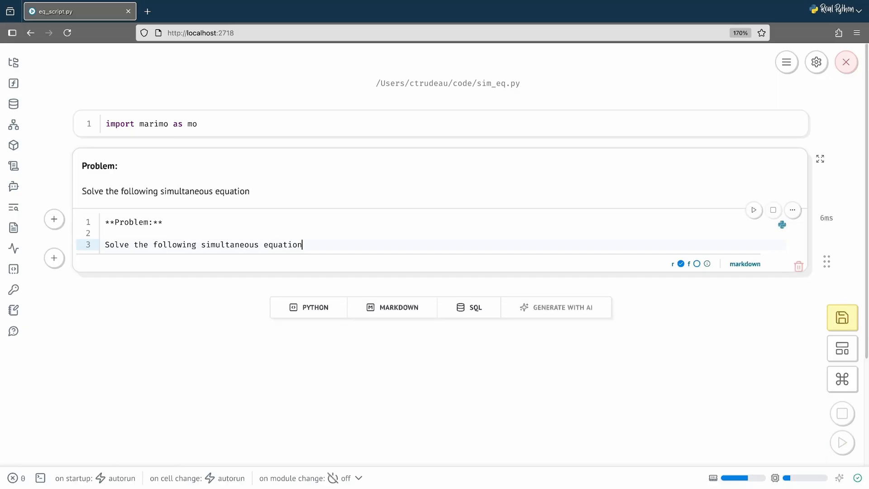
text(s using Python)
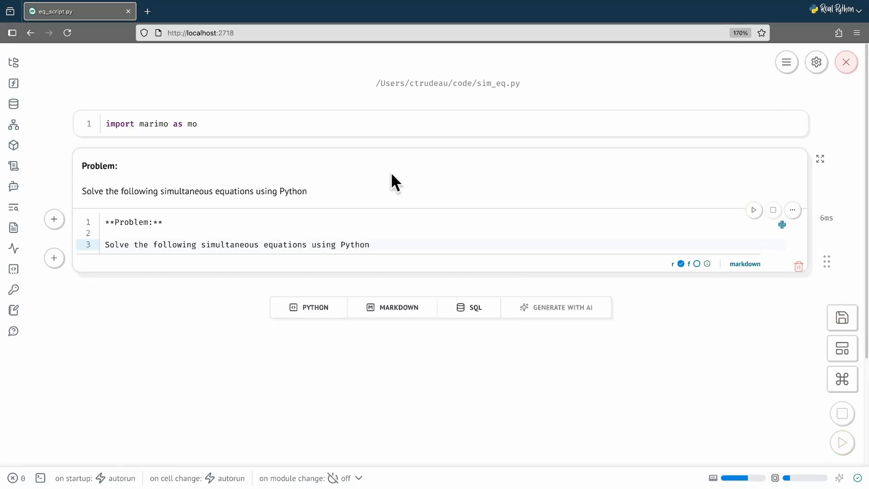
click(368, 245)
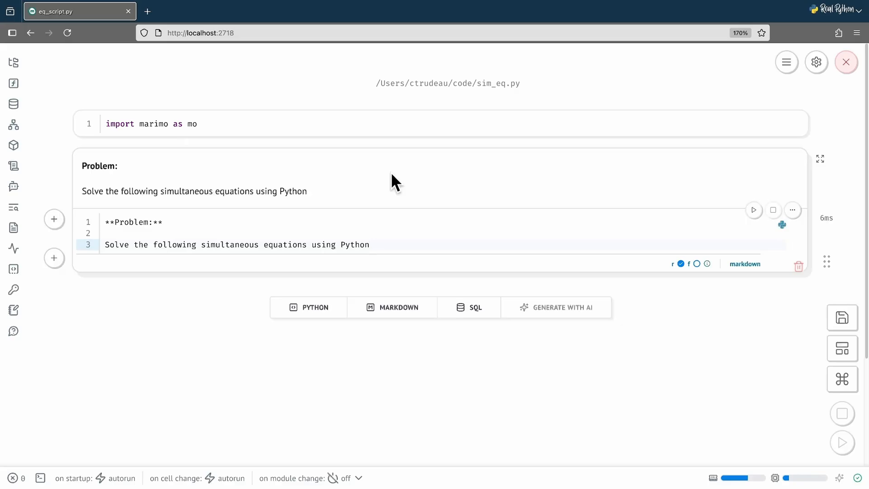
click(368, 244)
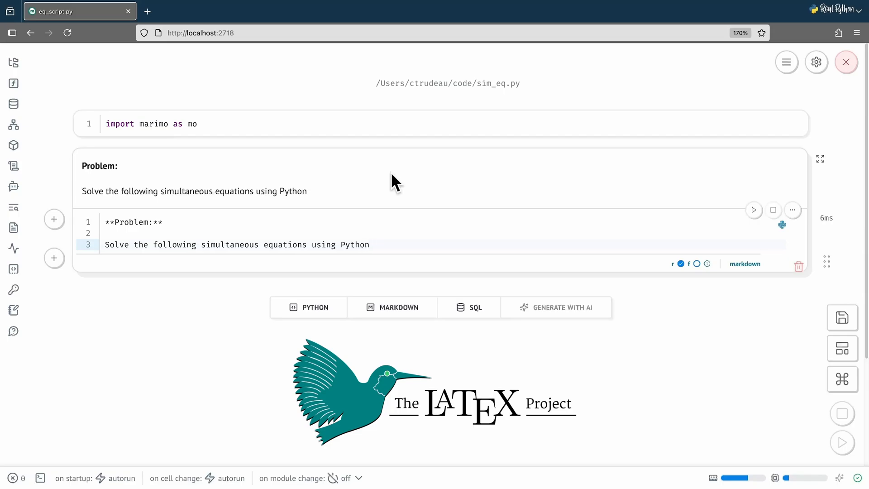
click(370, 245)
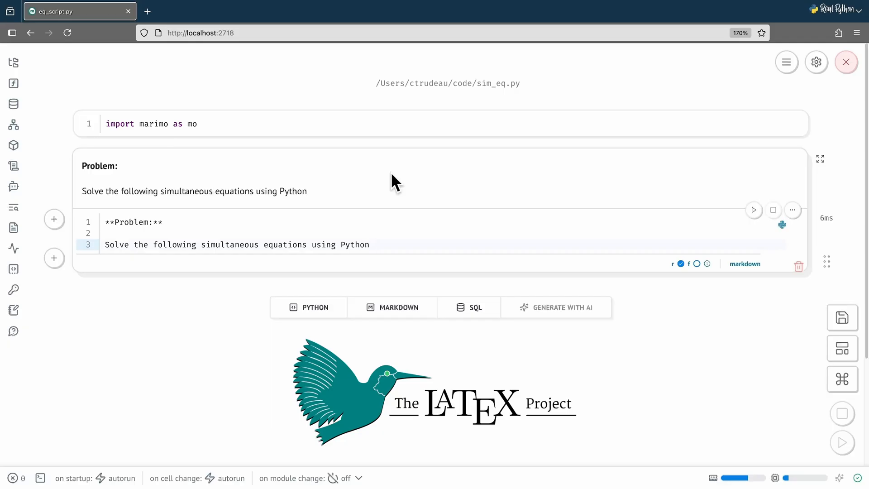
click(370, 244)
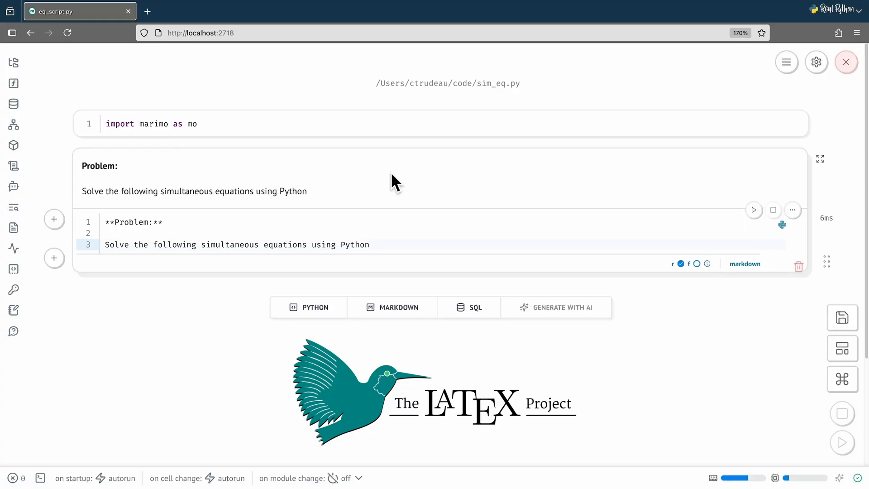
click(368, 245)
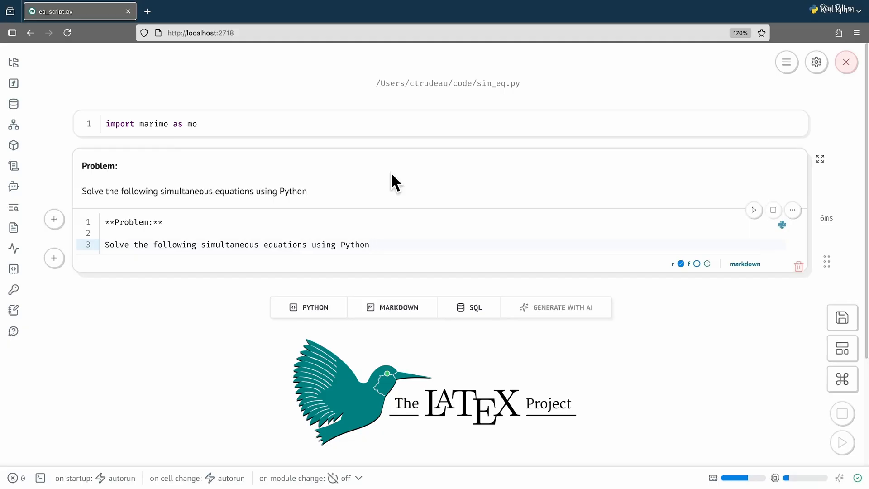
click(369, 245)
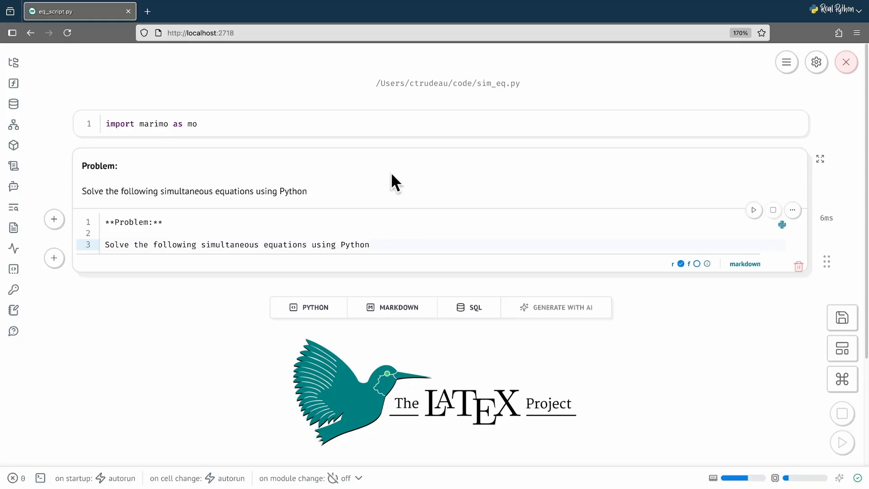
click(369, 245)
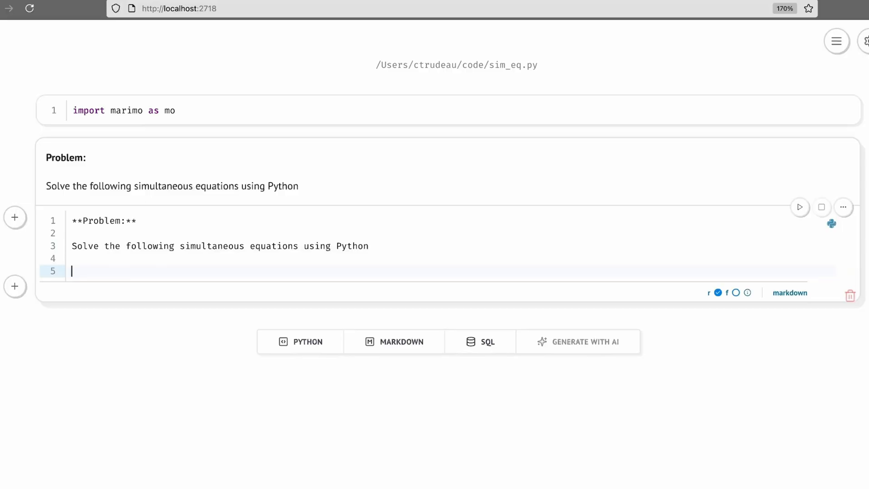
Type '$4x + 2y = 34$' and '$2x -y = 31$' on new lines in the Problem cell.
text($4x + 2y = 34)
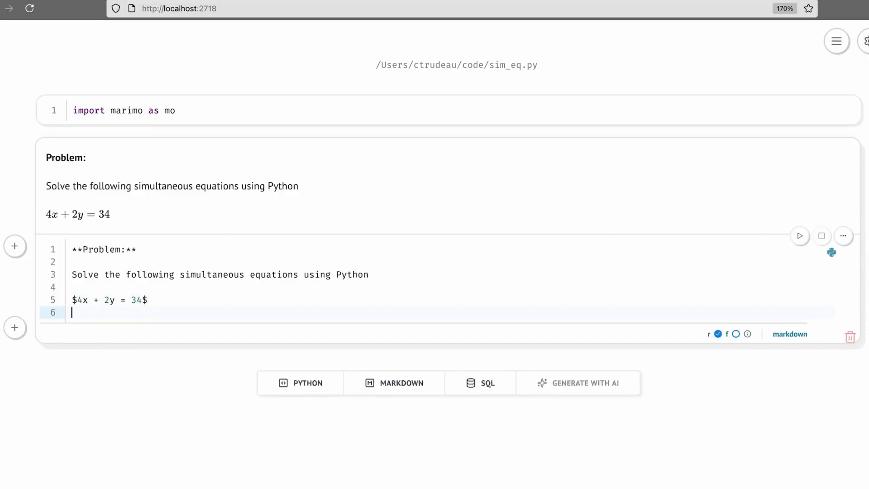
text($2x -)
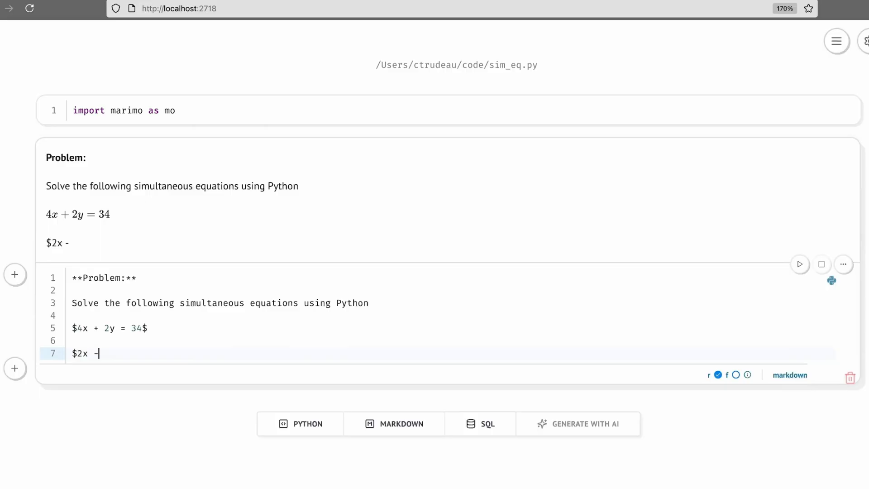
text(y = 31$)
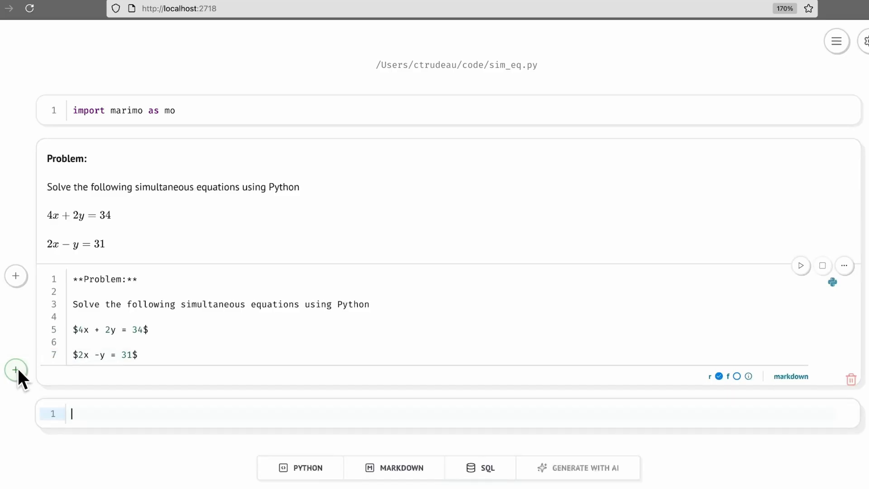
Type import numpy as np in the cell below the Problem cell.
text(import numpy as np)
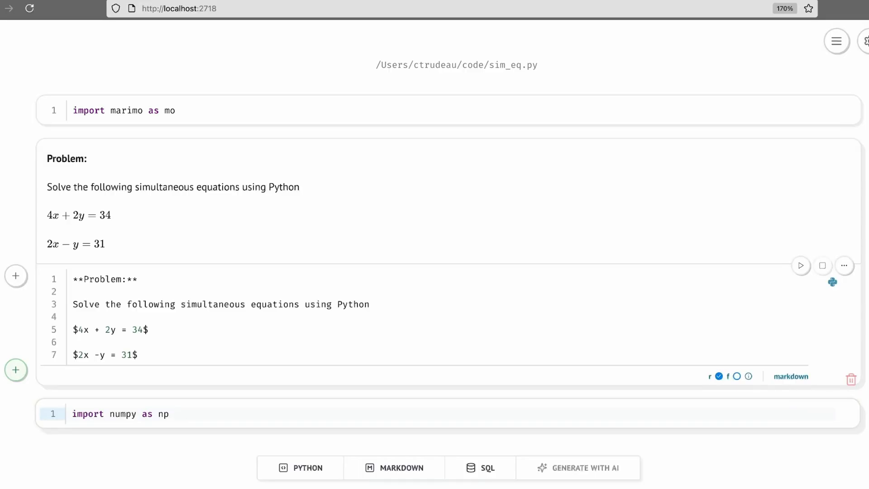
click(169, 414)
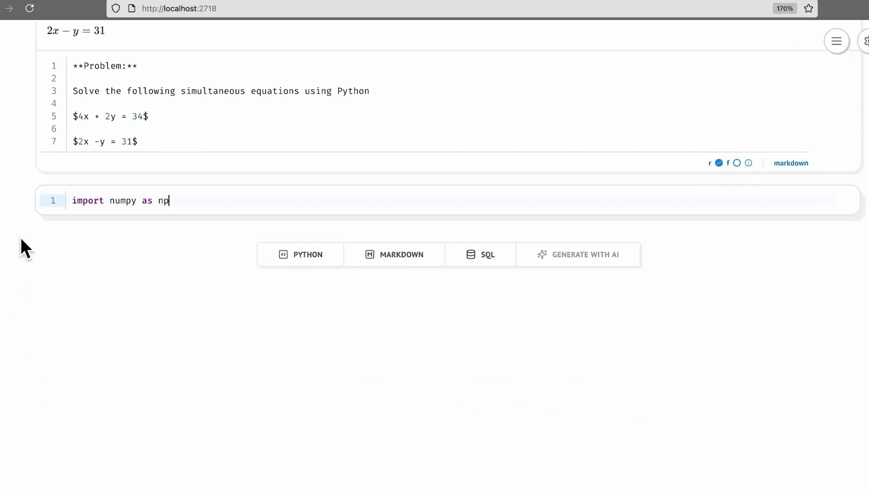
Add a cell defining coefficients and results np.arrays and solution = np.linalg.solve(coefficients, results).
click(15, 215)
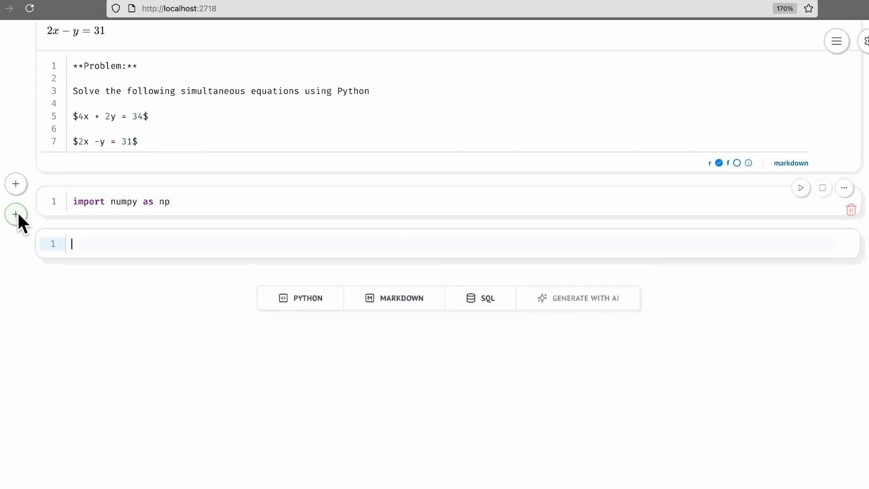
text(coefficient)
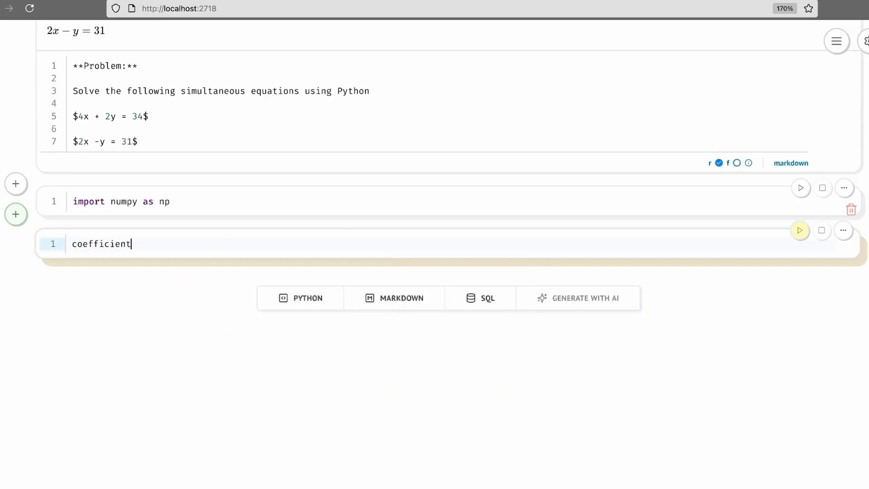
text(s = np.array([[4, 2], [2, -1)
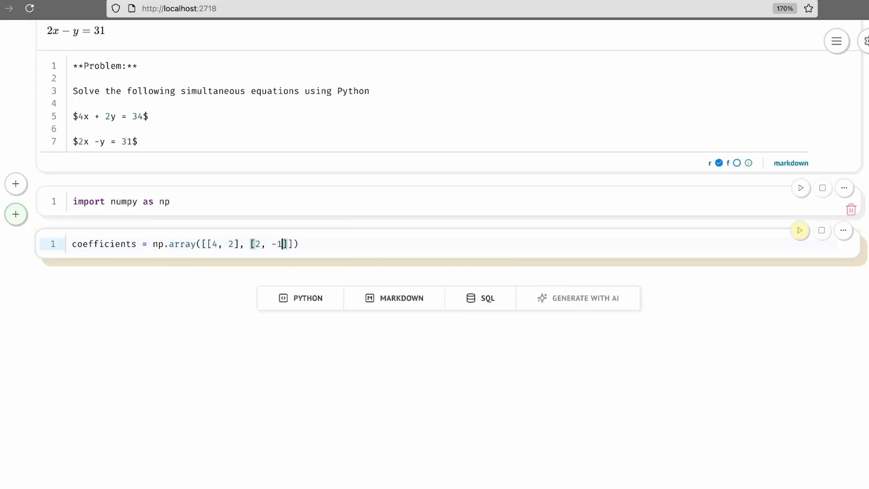
text(results = n)
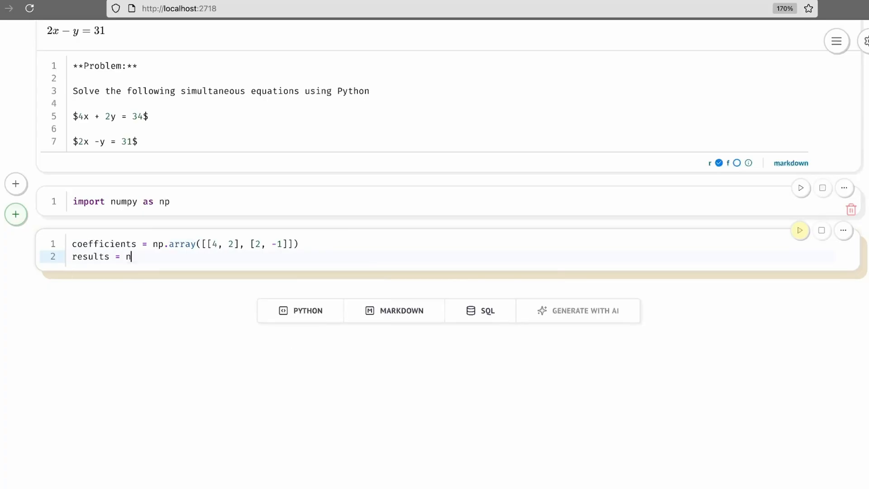
text(p.array([34,)
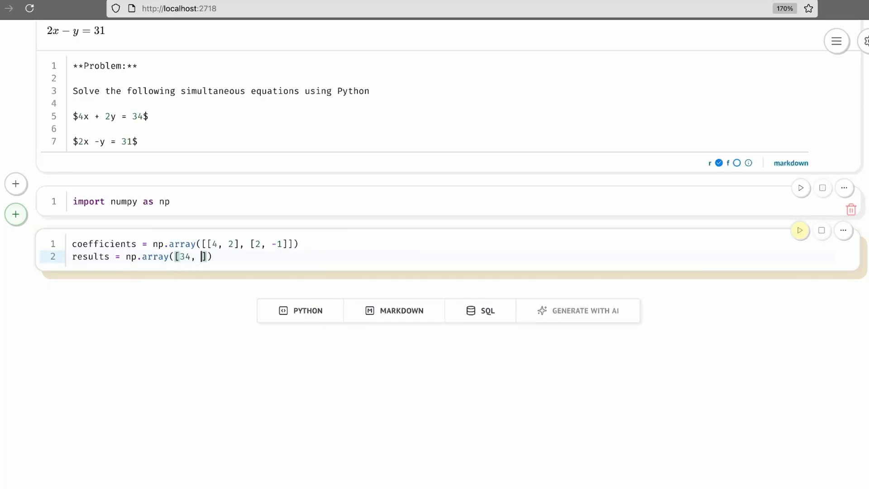
text(31]))
text(solution = np.linalg.solve)
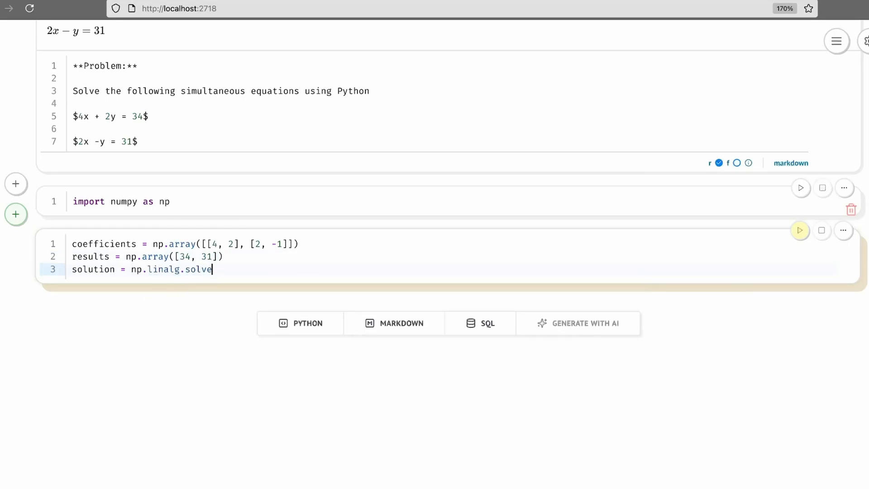
text((coefficients))
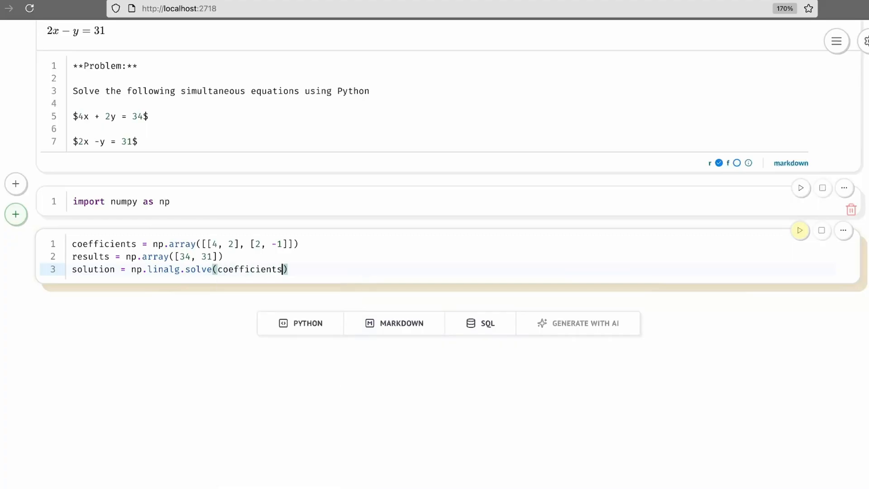
text(, results)
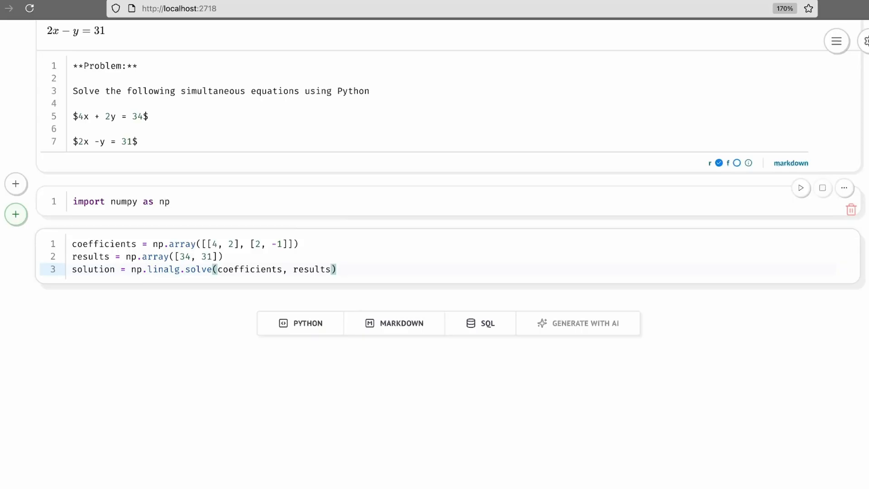
Add and run a cell printing x={solution[0]} y={solution[1]}, showing x=12.0 y=-7.0.
click(16, 271)
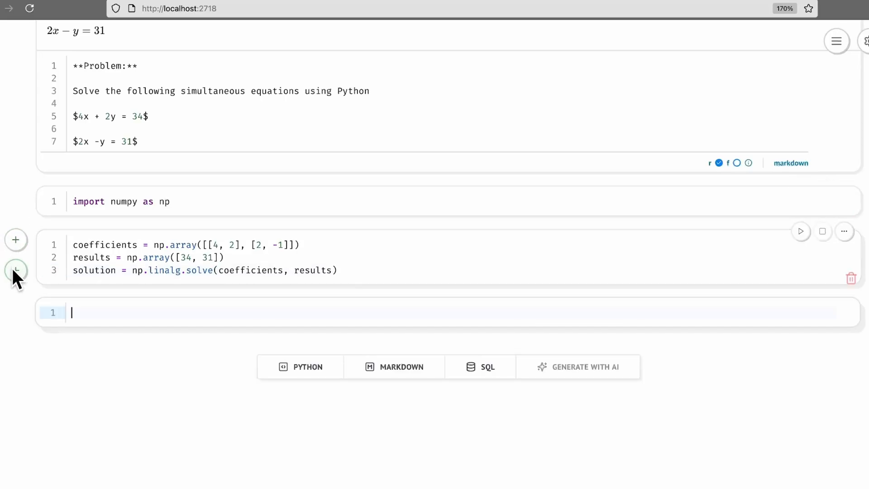
text(print(f"x=P)
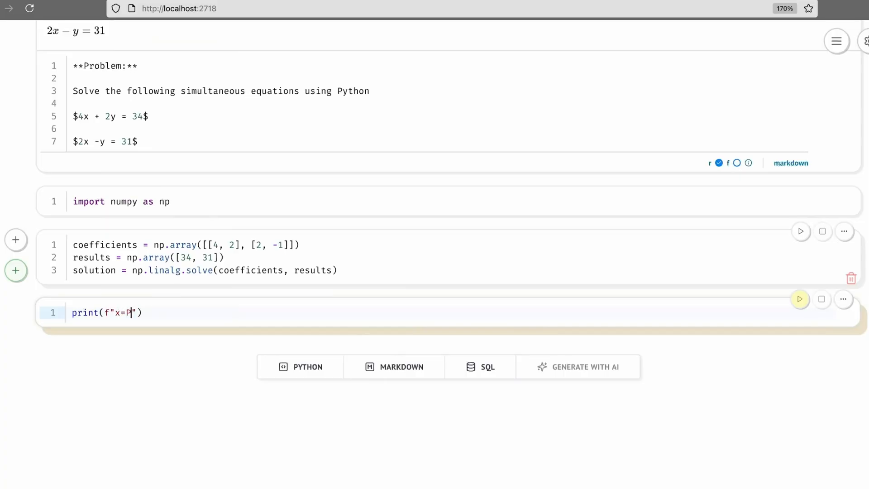
text({solution[)
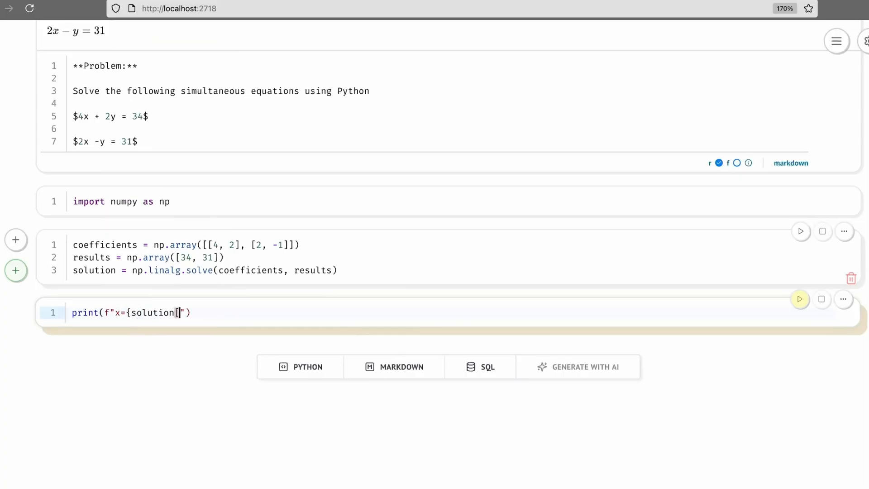
text(0])
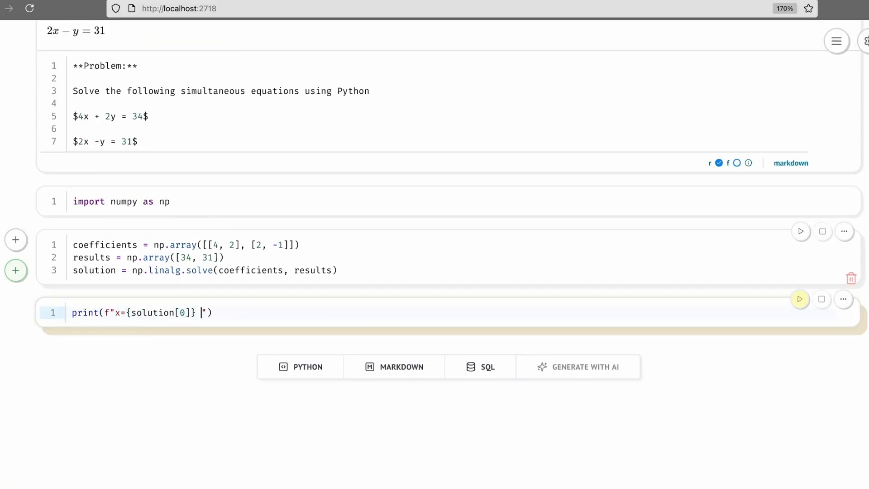
text(y={solution[1)
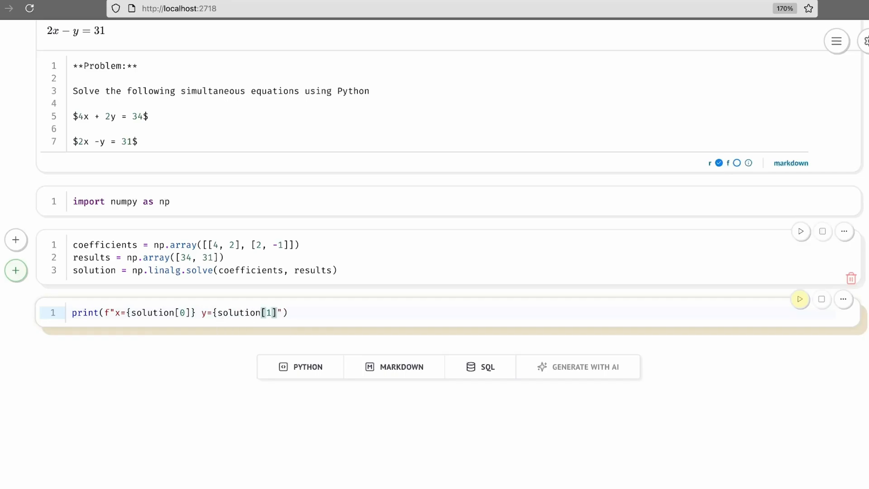
click(801, 299)
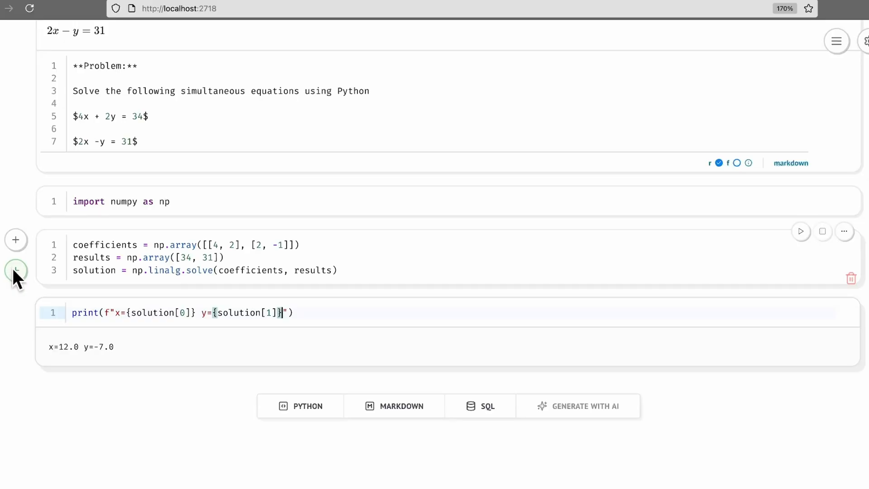
Add and run an mo.md f-string cell: 'The solution is:' with bold x = {solution[0]}, y = {solution[1]}.
text(mo.md(f""")
text(T)
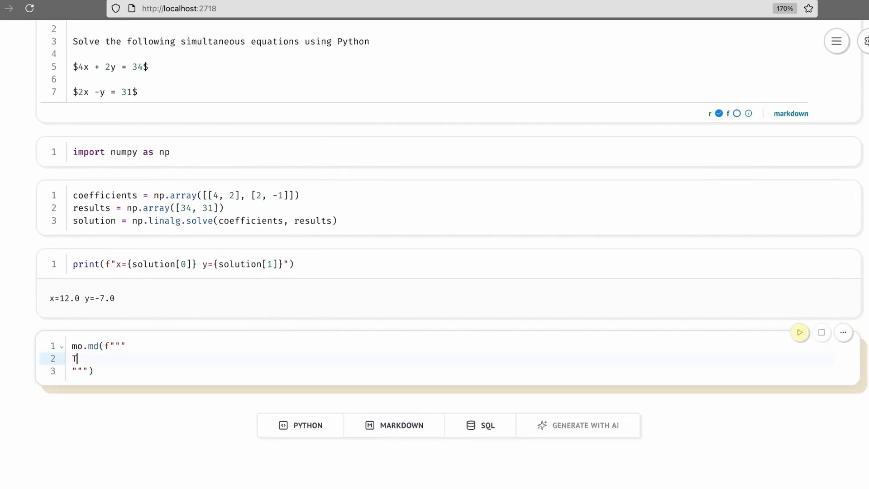
text(he solution is:)
text(**x = {)
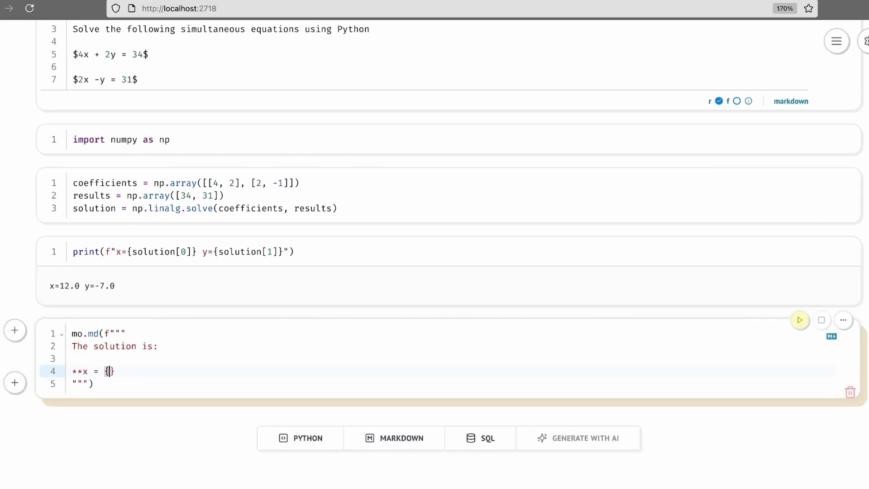
text(solution[0)
text(**y = {)
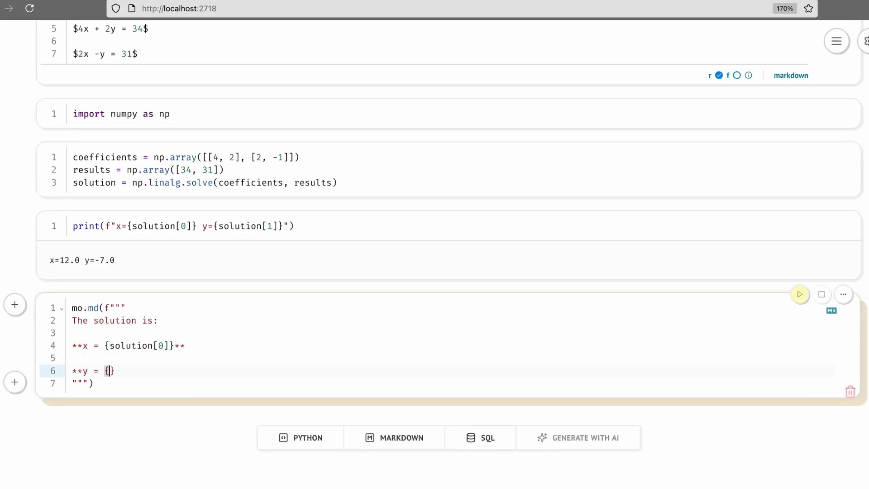
text(solution[1])
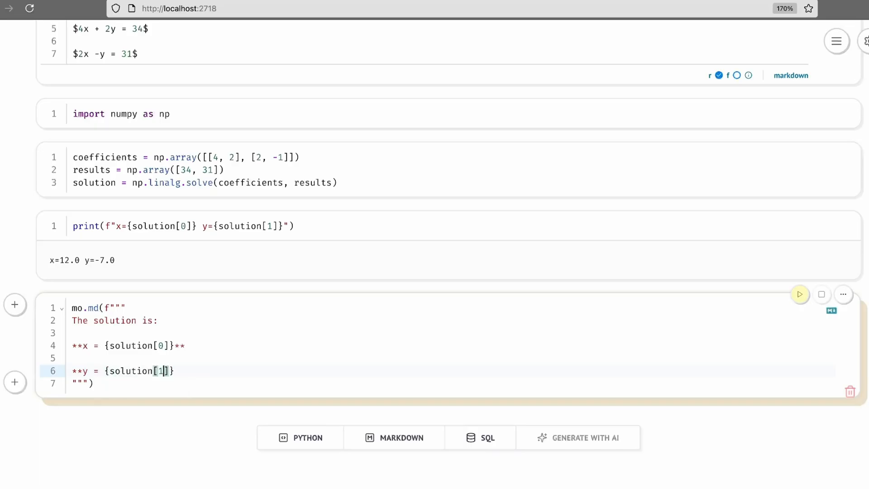
click(800, 294)
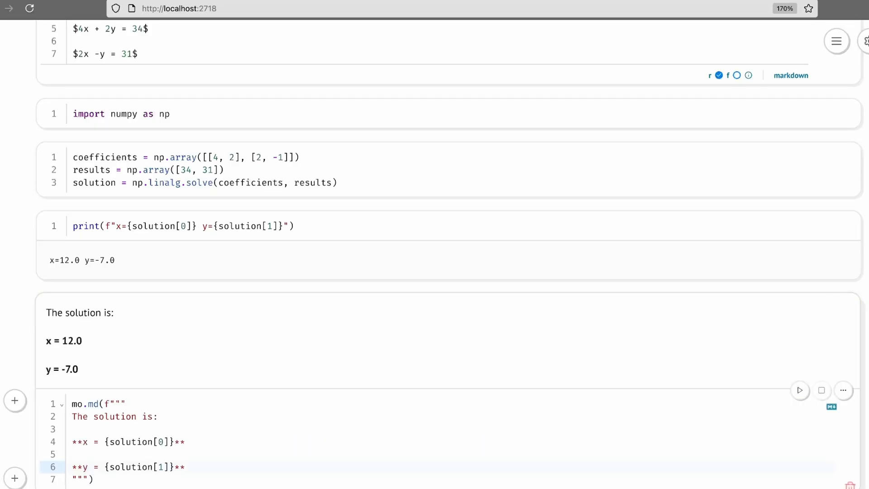
click(185, 466)
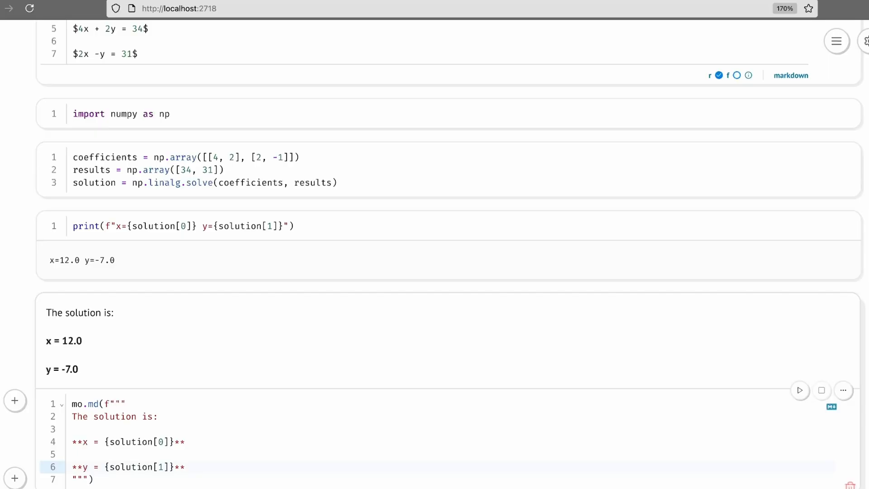
Replace the totals 34 and 31 with 50 and 23 in the problem and results array.
scroll(up, 3)
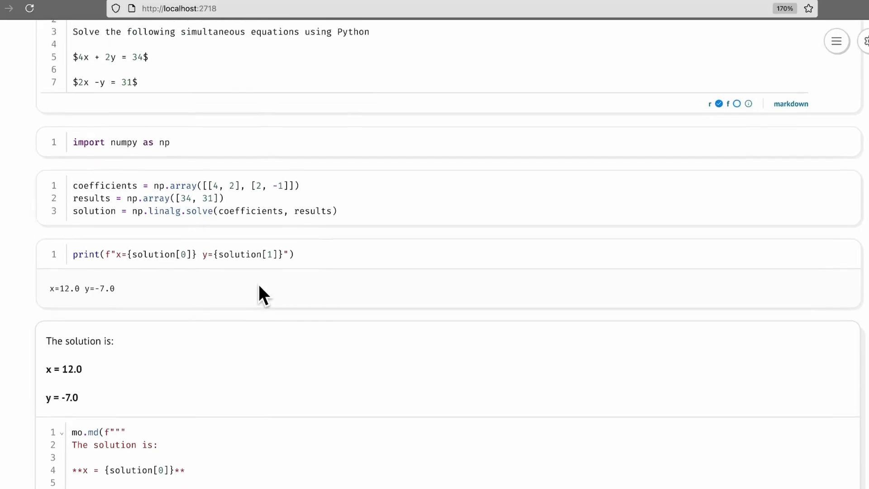
scroll(up, 3)
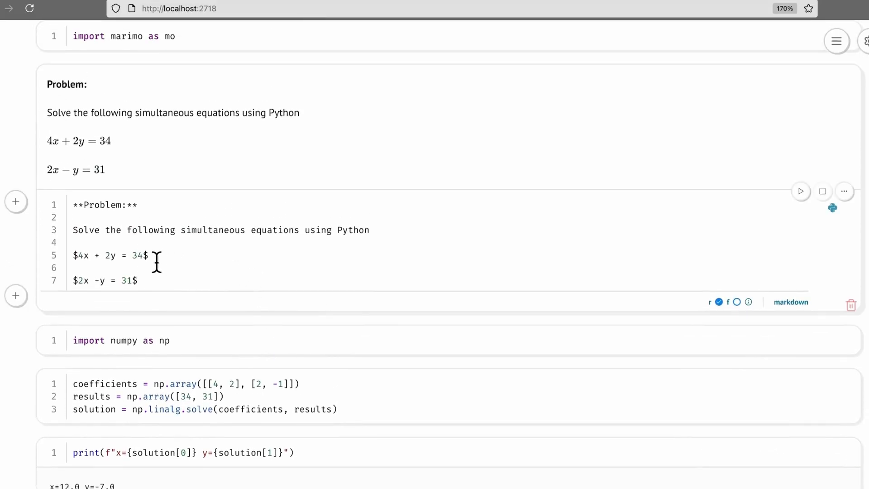
text(50)
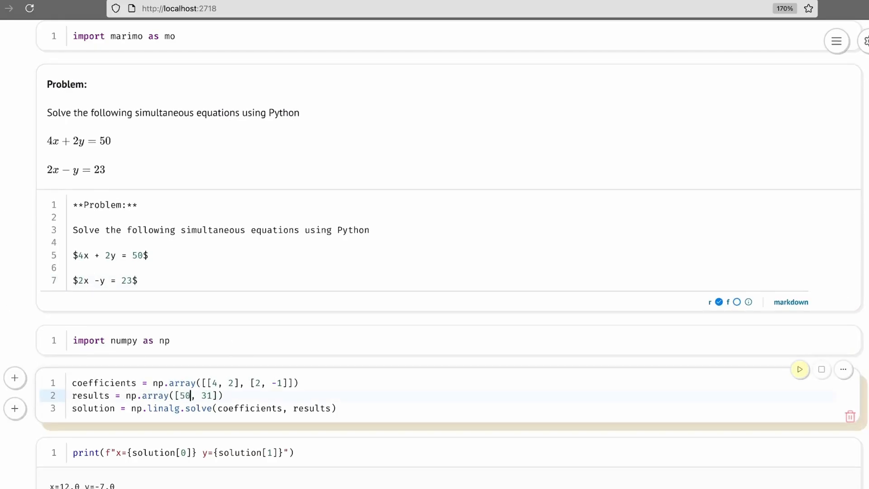
text(23)
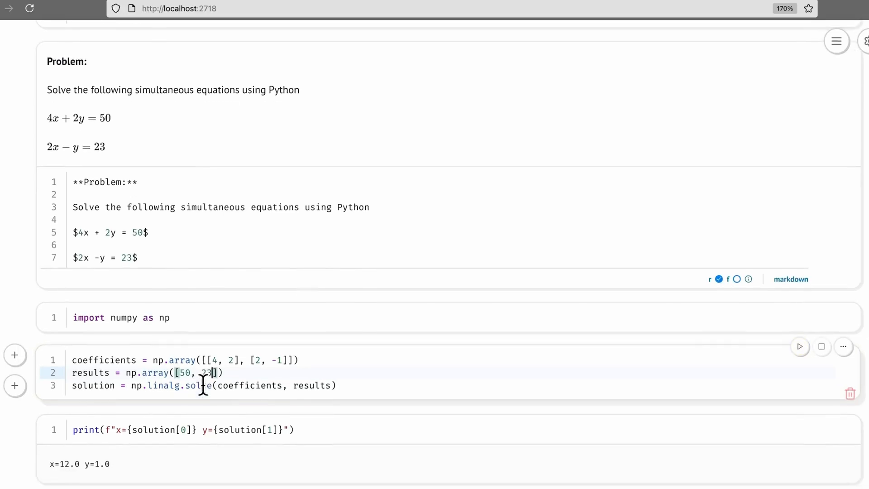
scroll(down, 3)
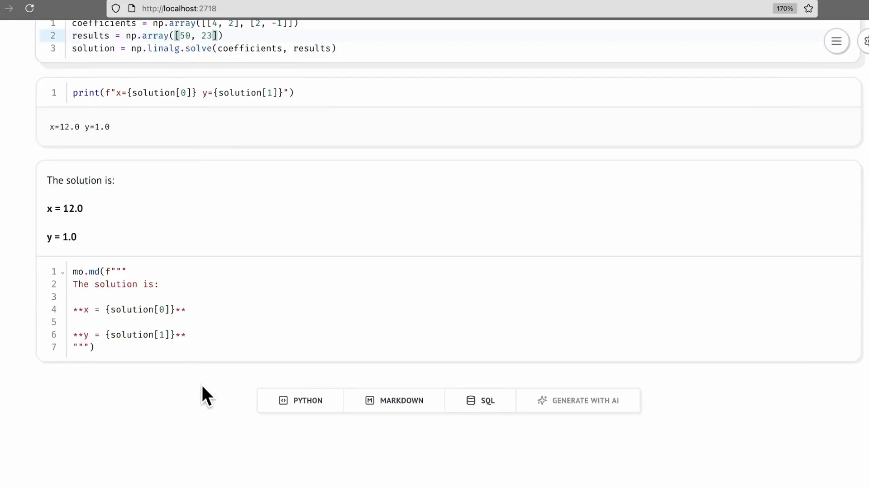